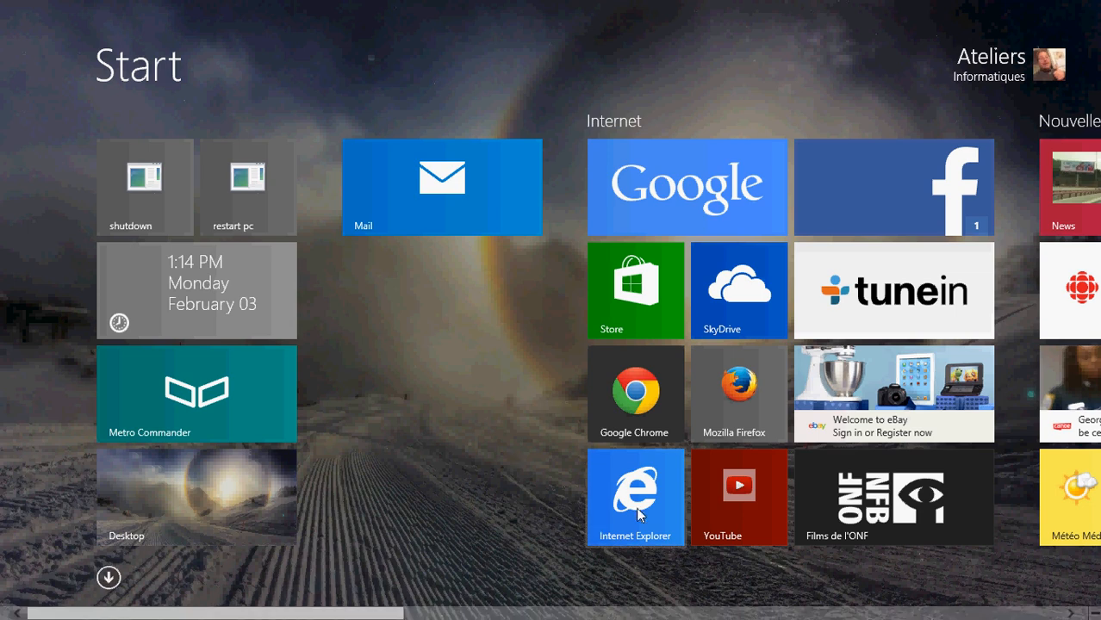
# Launch Internet Explorer from the Start screen tile, showing the Computerworld mobile data article.
pyautogui.click(634, 496)
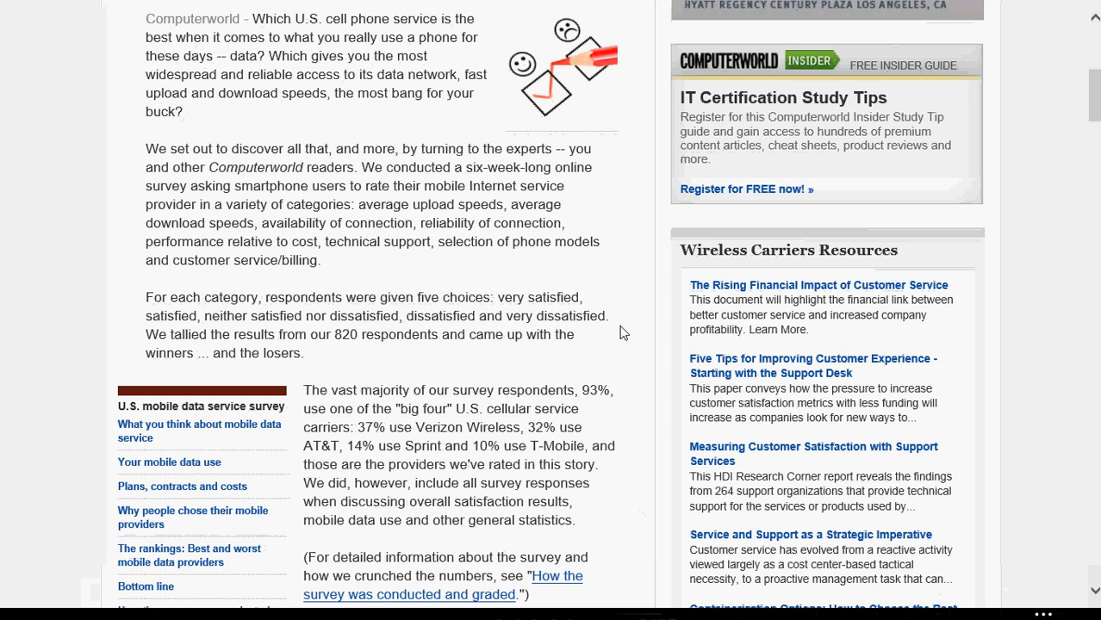
pyautogui.scroll(3)
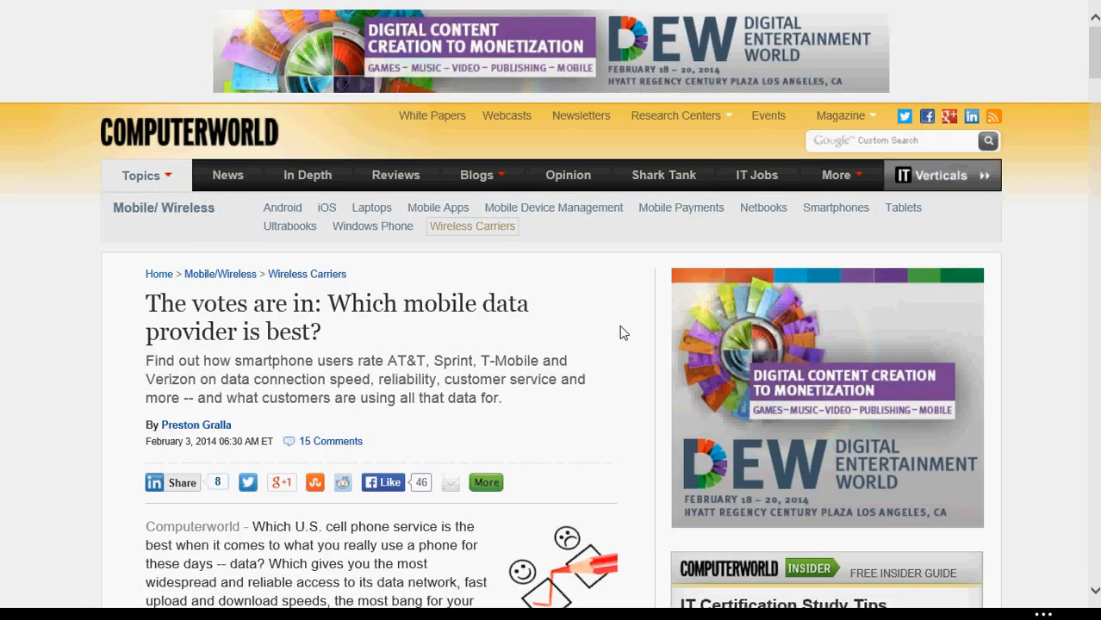
pyautogui.scroll(-3)
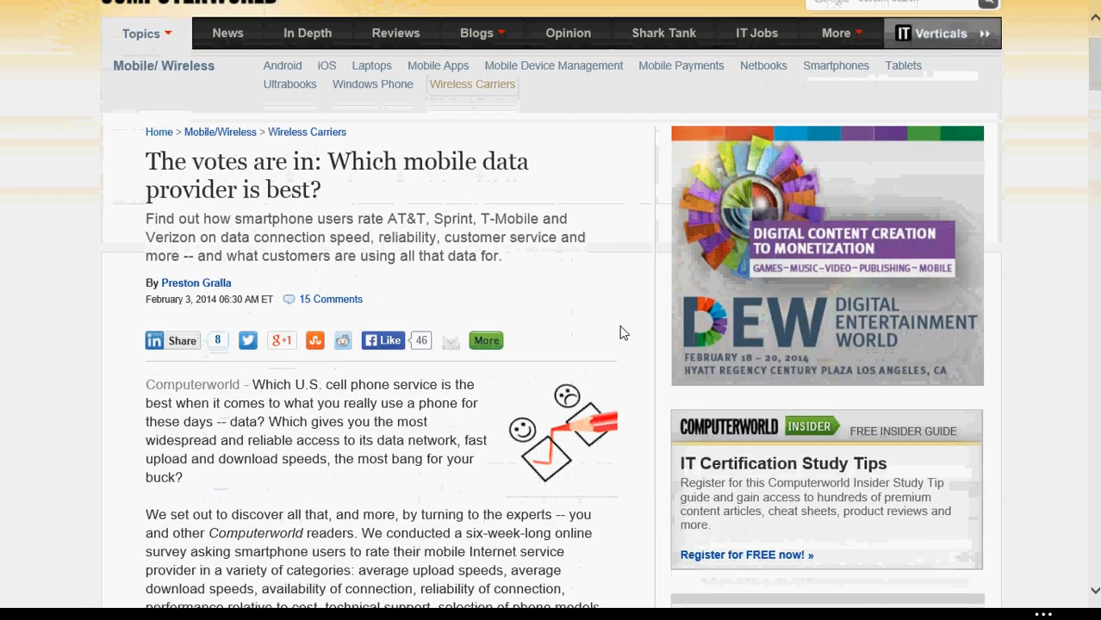
pyautogui.scroll(-3)
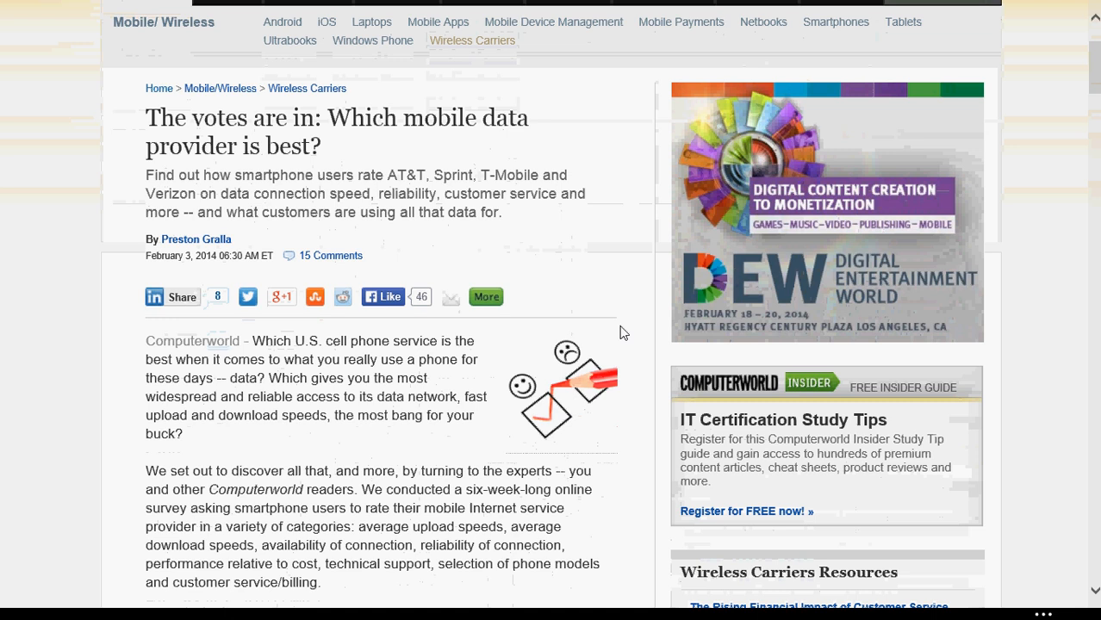
pyautogui.scroll(-3)
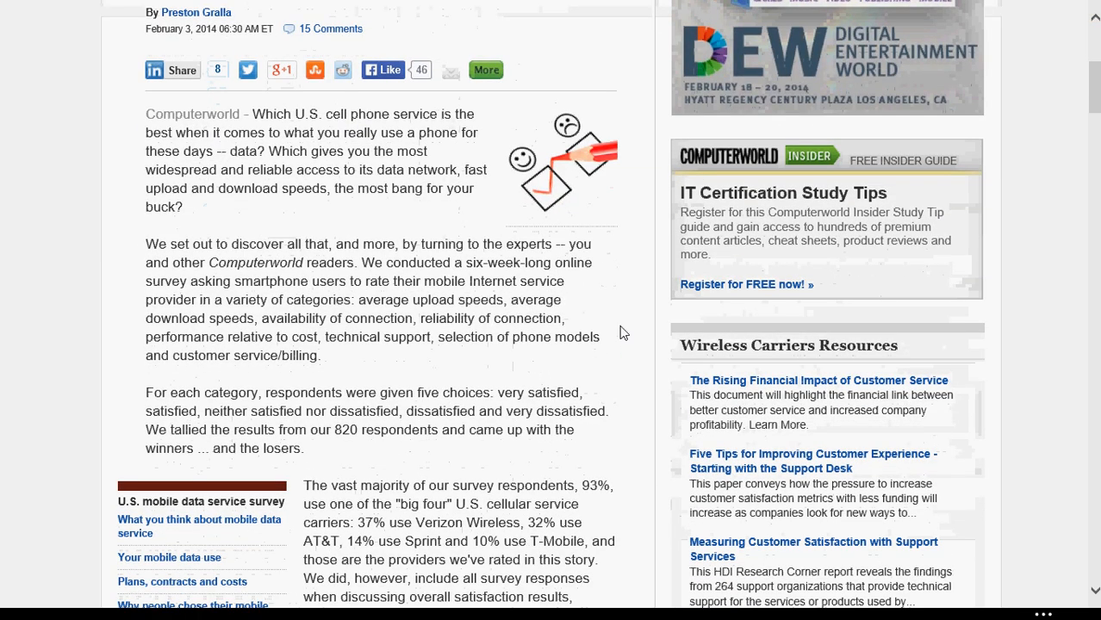
pyautogui.scroll(-3)
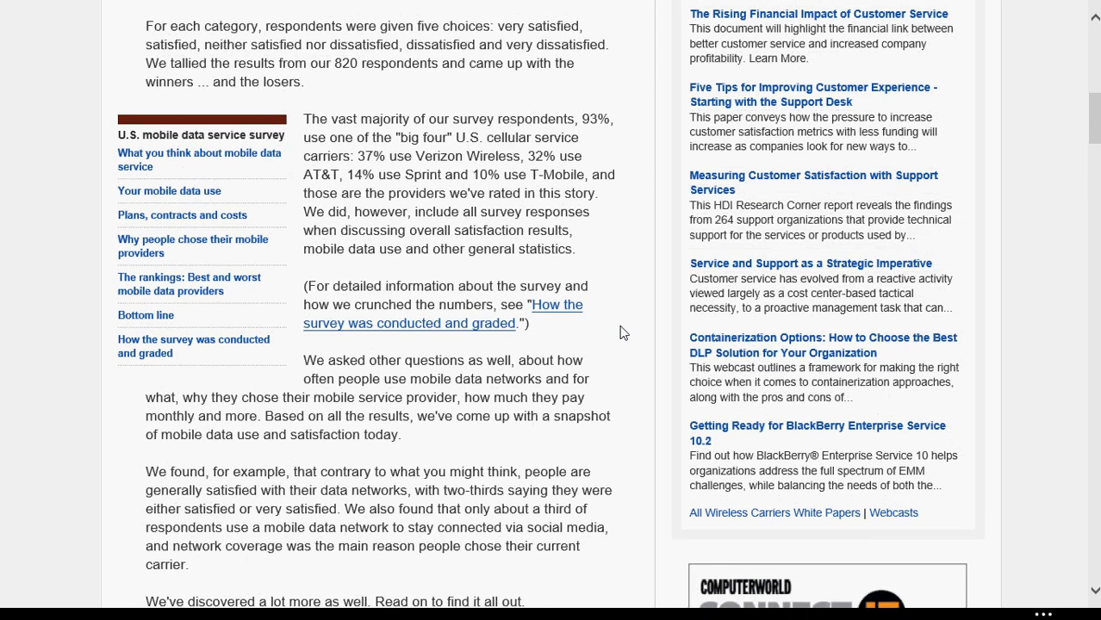
pyautogui.scroll(-3)
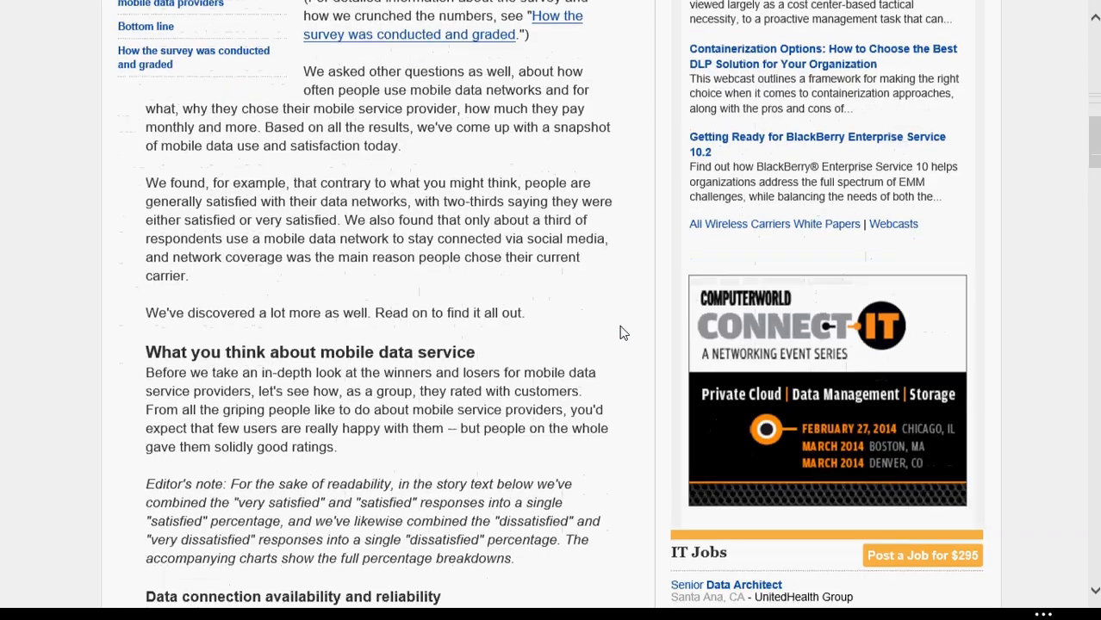
pyautogui.scroll(3)
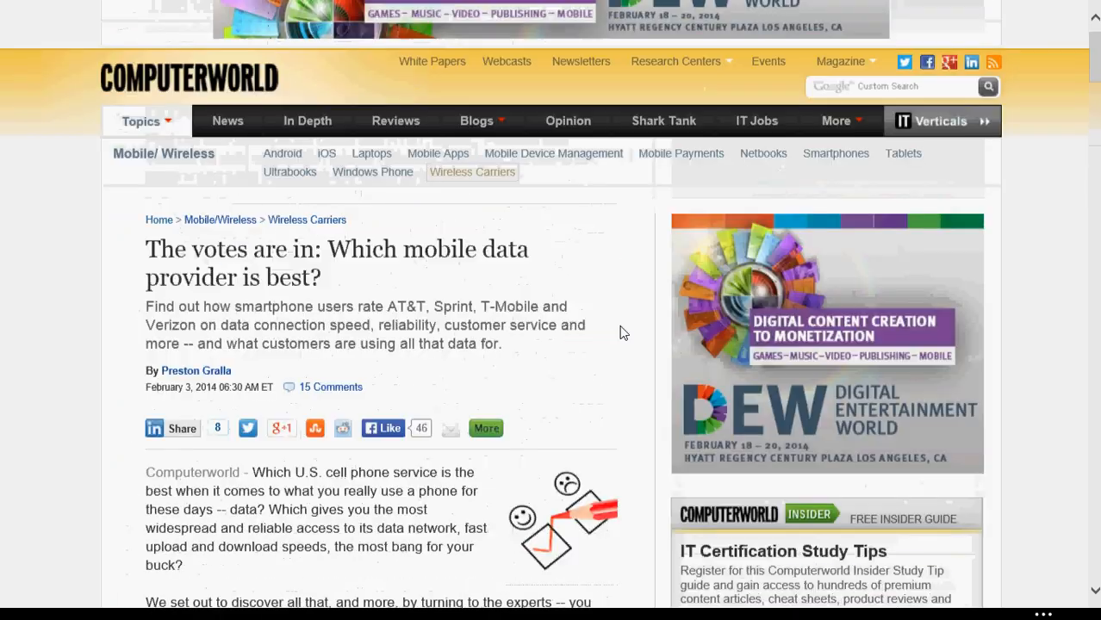
pyautogui.scroll(-3)
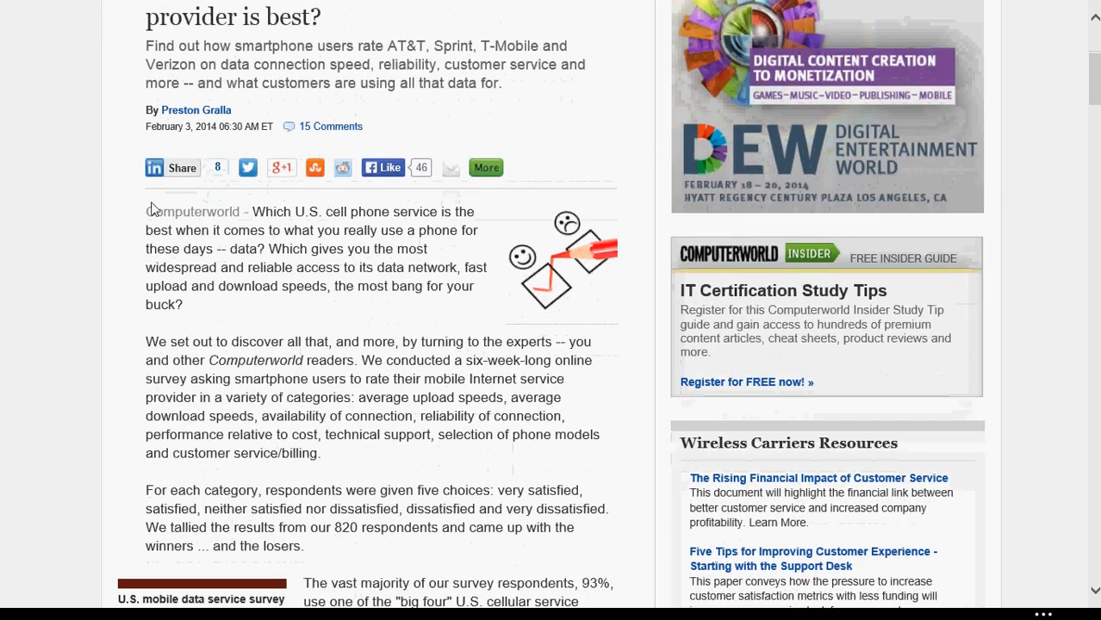
pyautogui.doubleClick(190, 212)
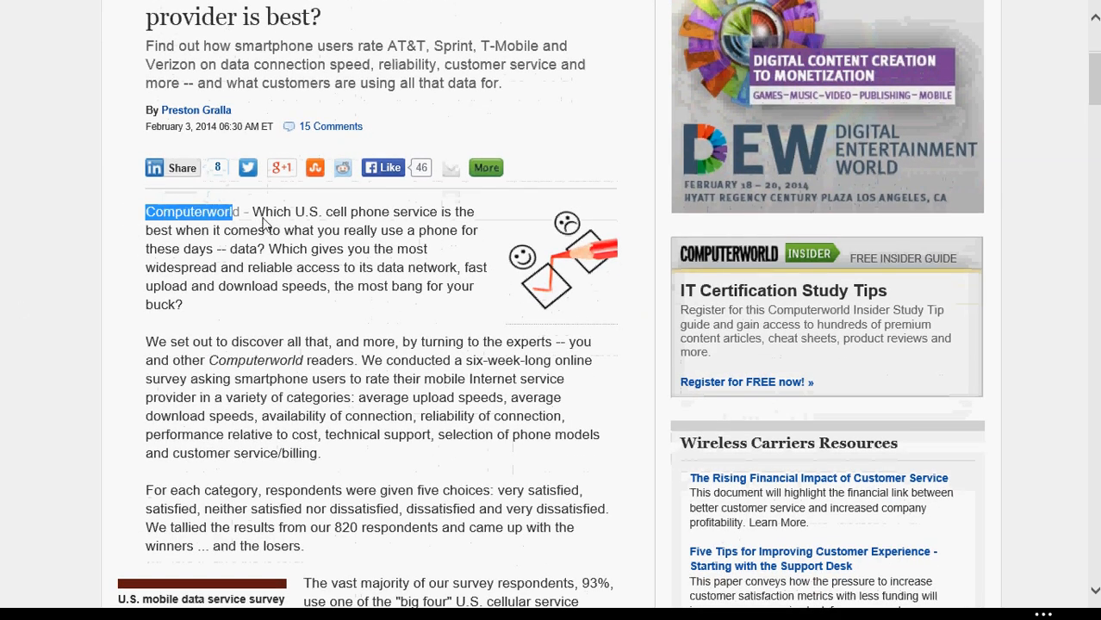
pyautogui.scroll(-3)
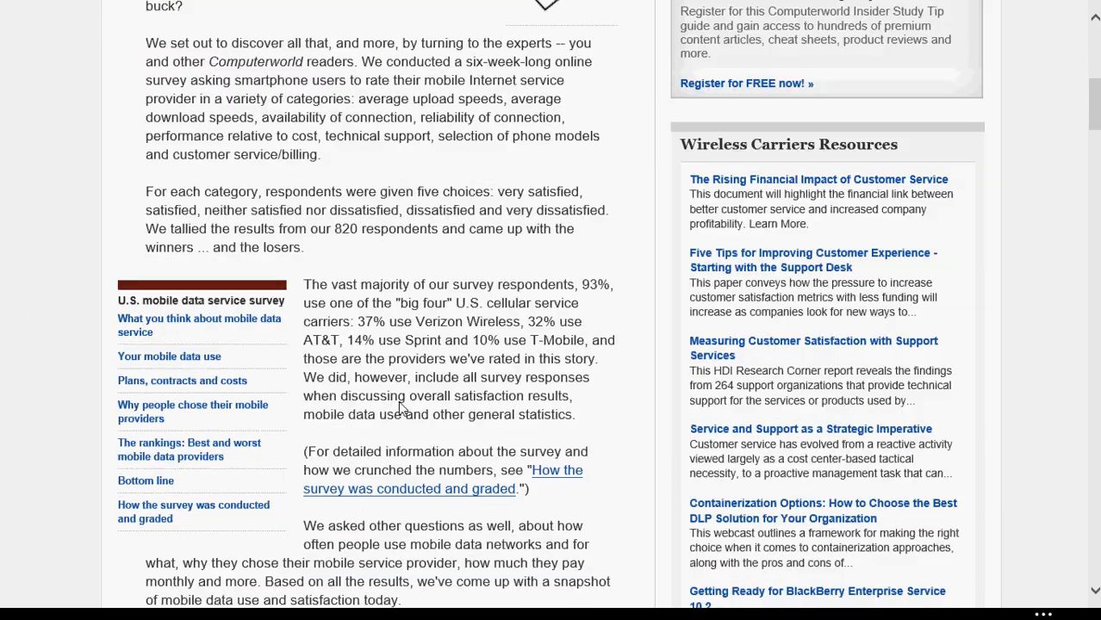
pyautogui.scroll(-3)
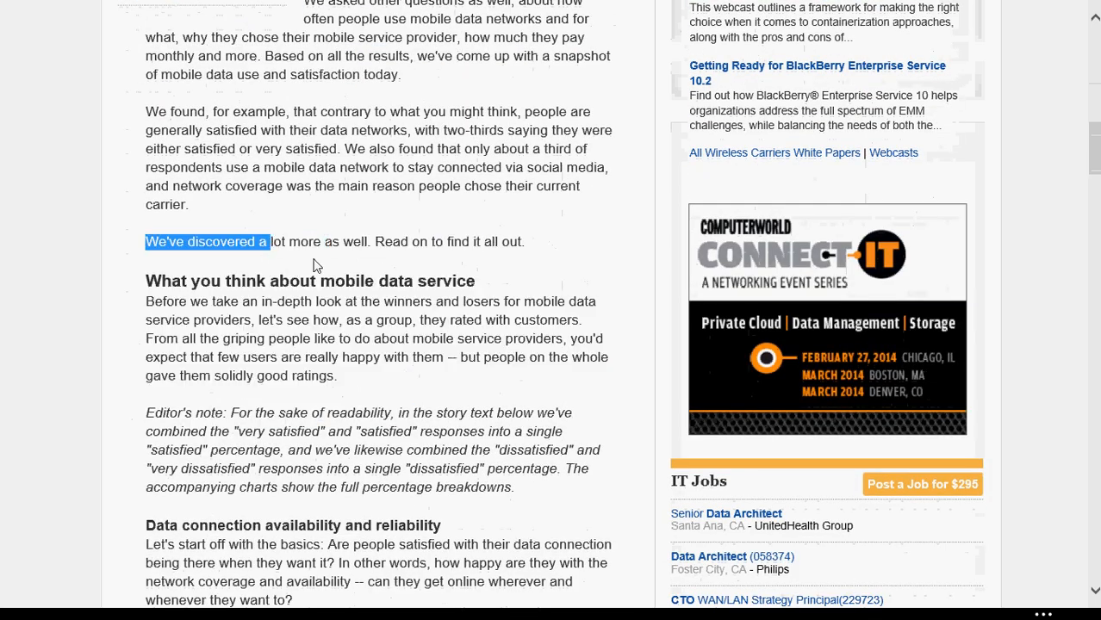
pyautogui.moveTo(268, 241); pyautogui.dragTo(524, 242)
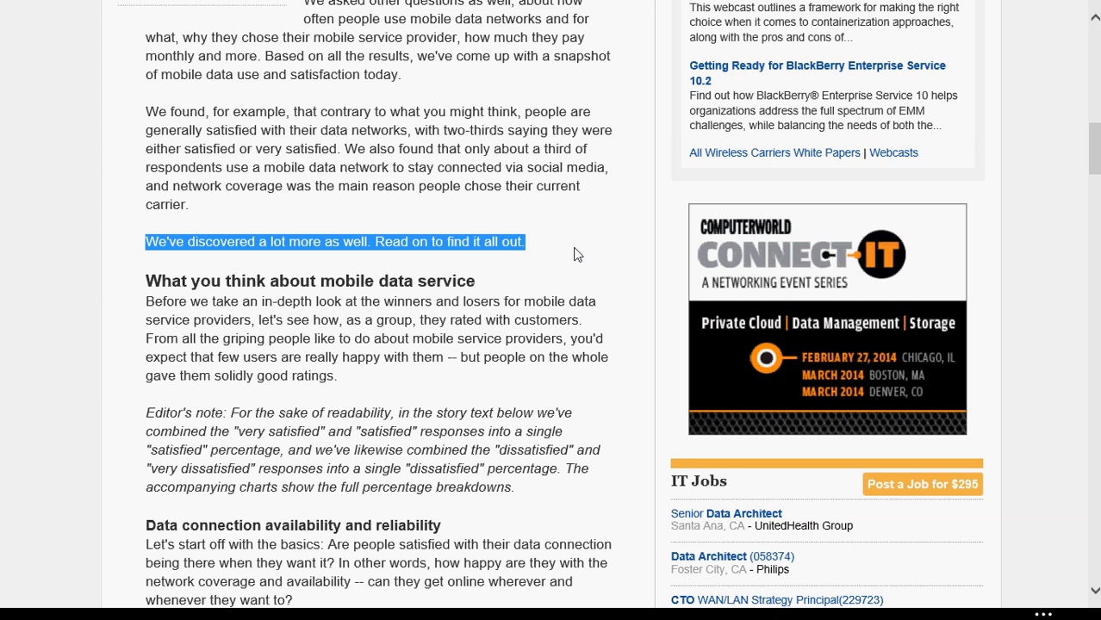
pyautogui.scroll(3)
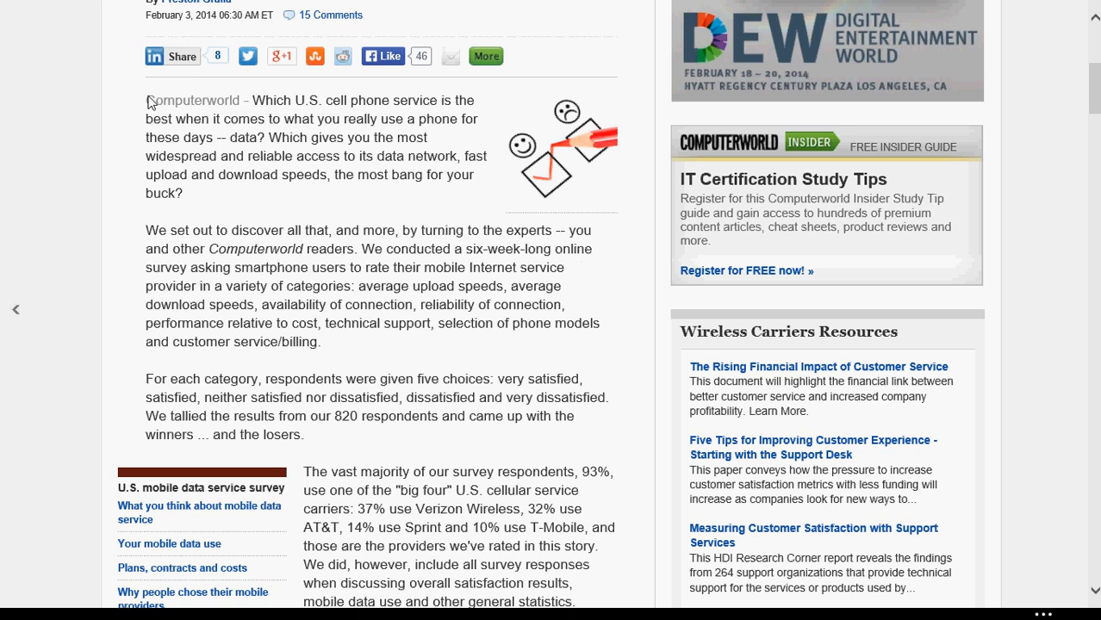
pyautogui.moveTo(135, 102)
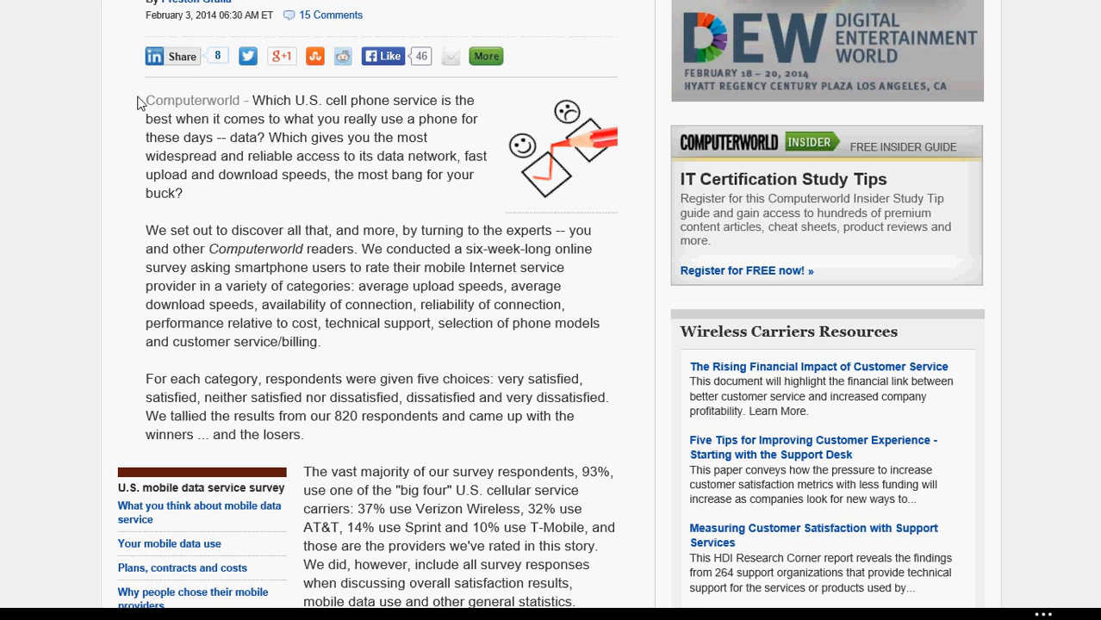
# Highlight the introduction from 'Computerworld' through 'Read on to find it all out.'.
pyautogui.doubleClick(154, 100)
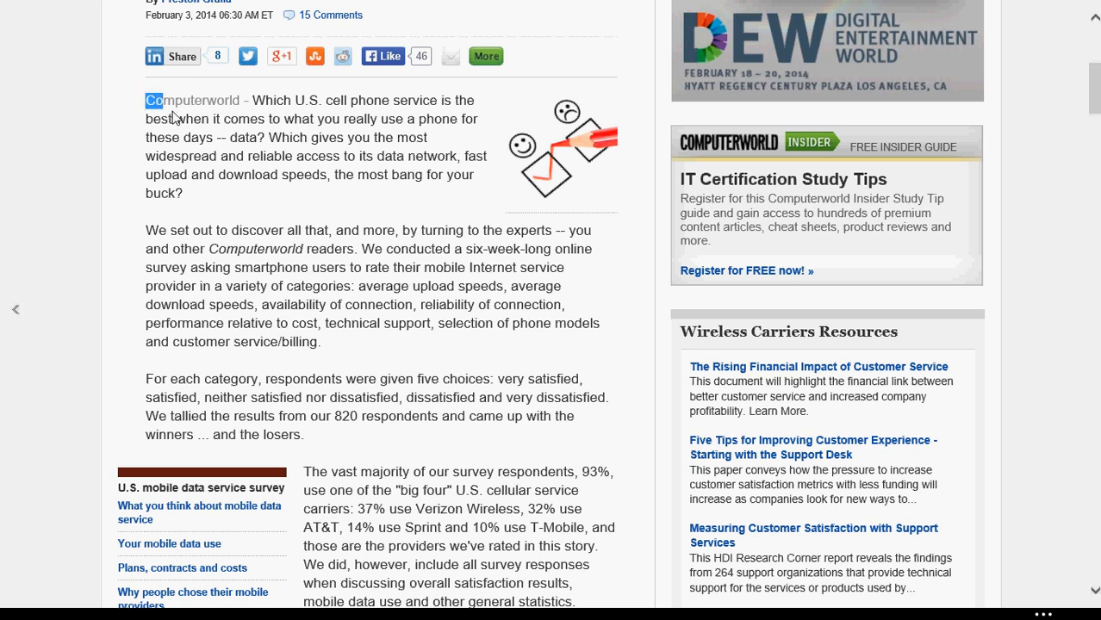
pyautogui.moveTo(154, 100); pyautogui.dragTo(467, 267)
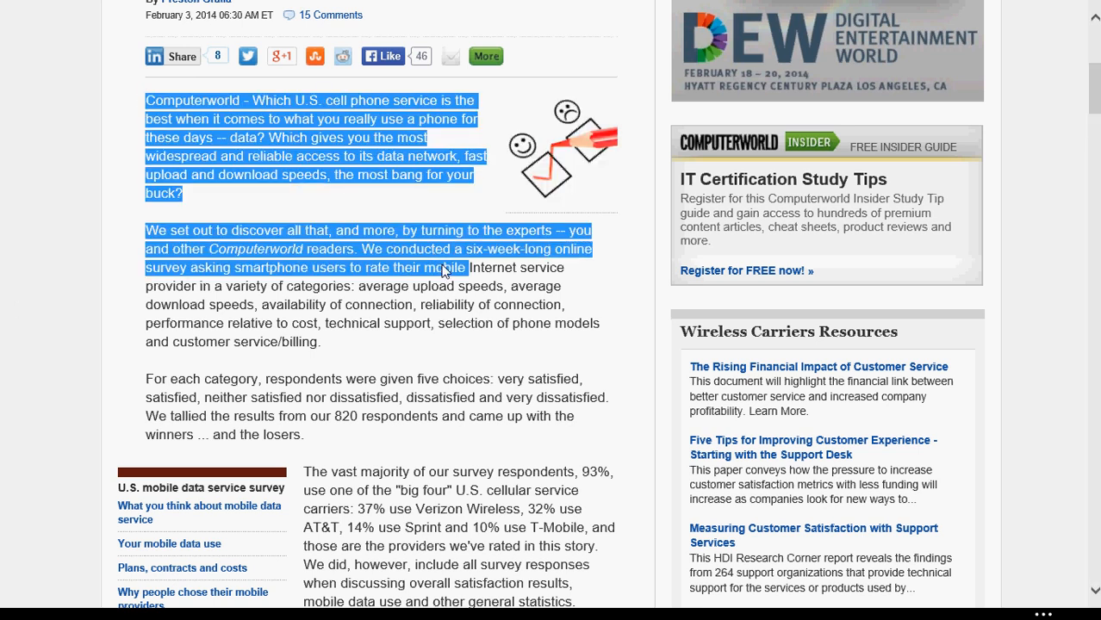
pyautogui.moveTo(445, 267); pyautogui.dragTo(581, 434)
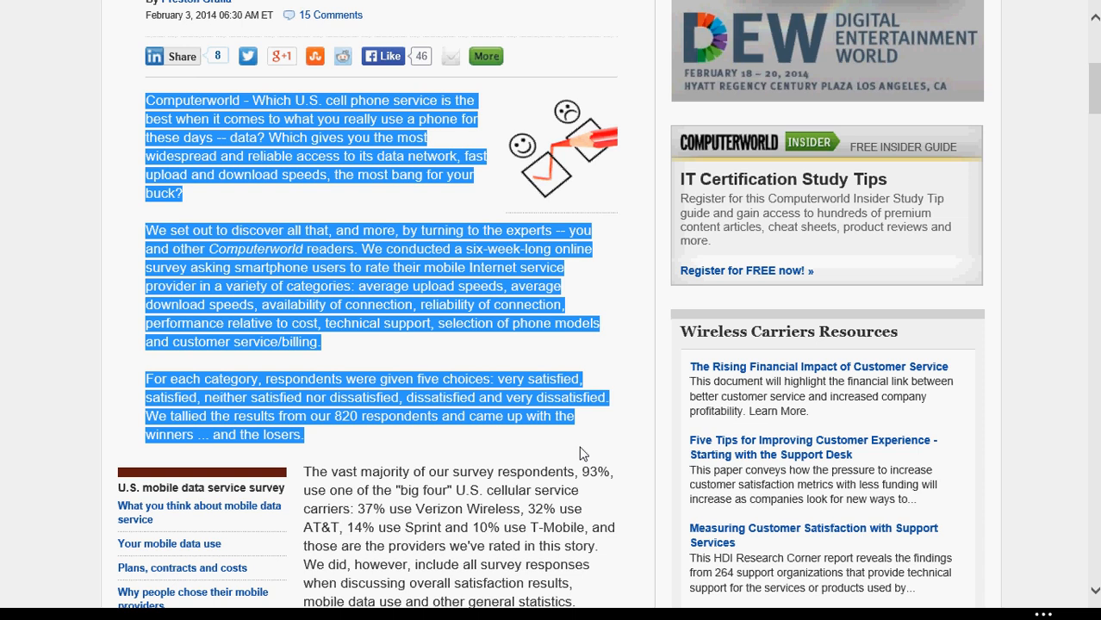
pyautogui.moveTo(582, 455); pyautogui.dragTo(599, 599)
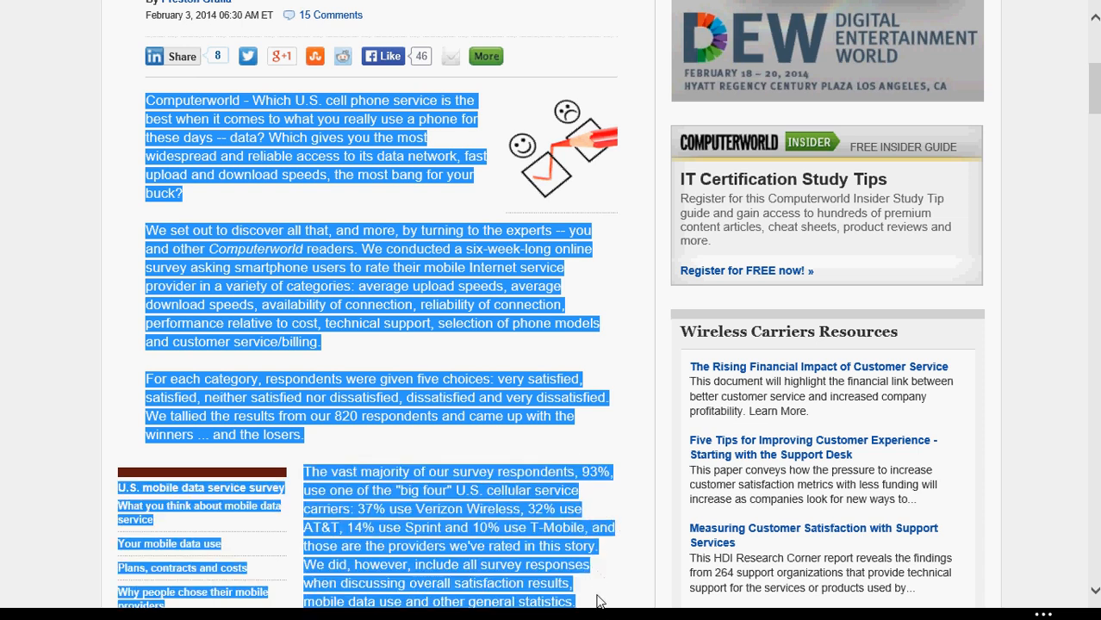
pyautogui.scroll(-3)
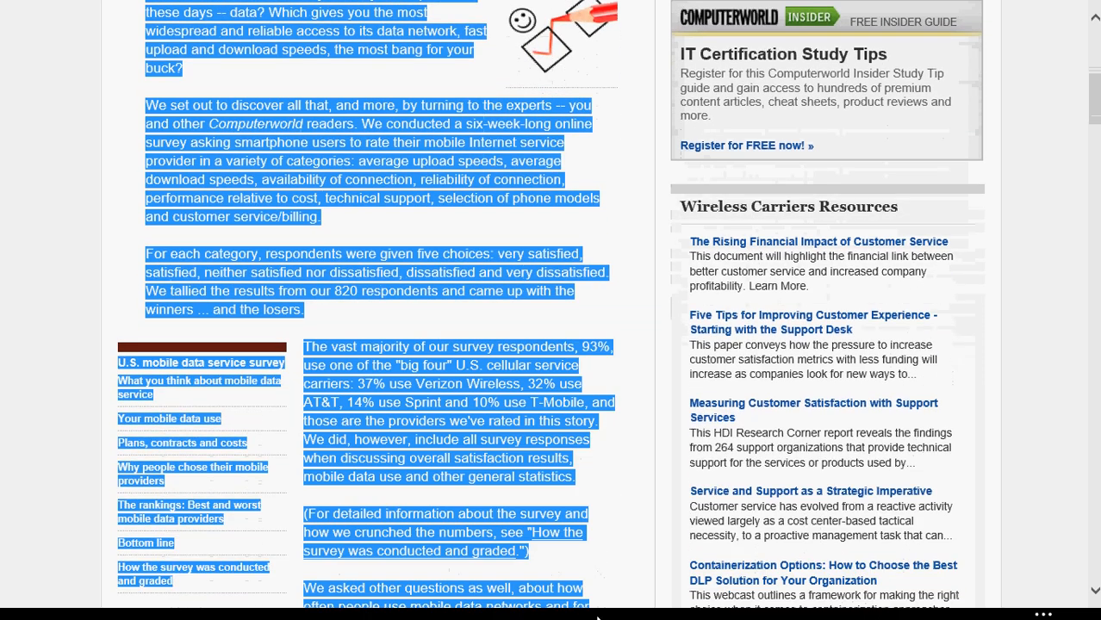
pyautogui.scroll(-3)
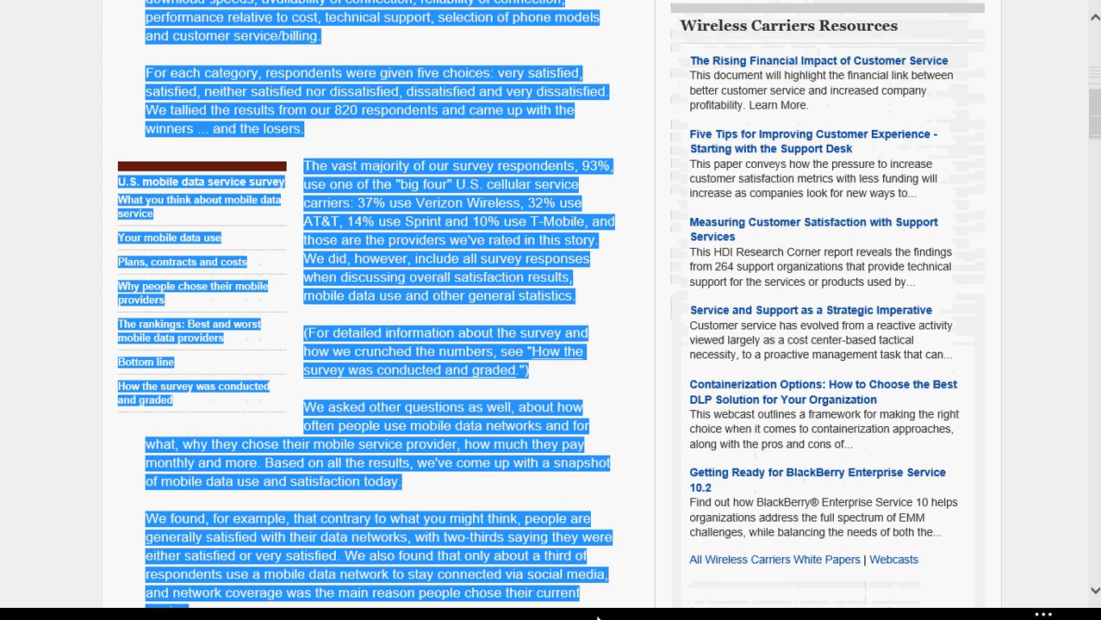
pyautogui.scroll(-3)
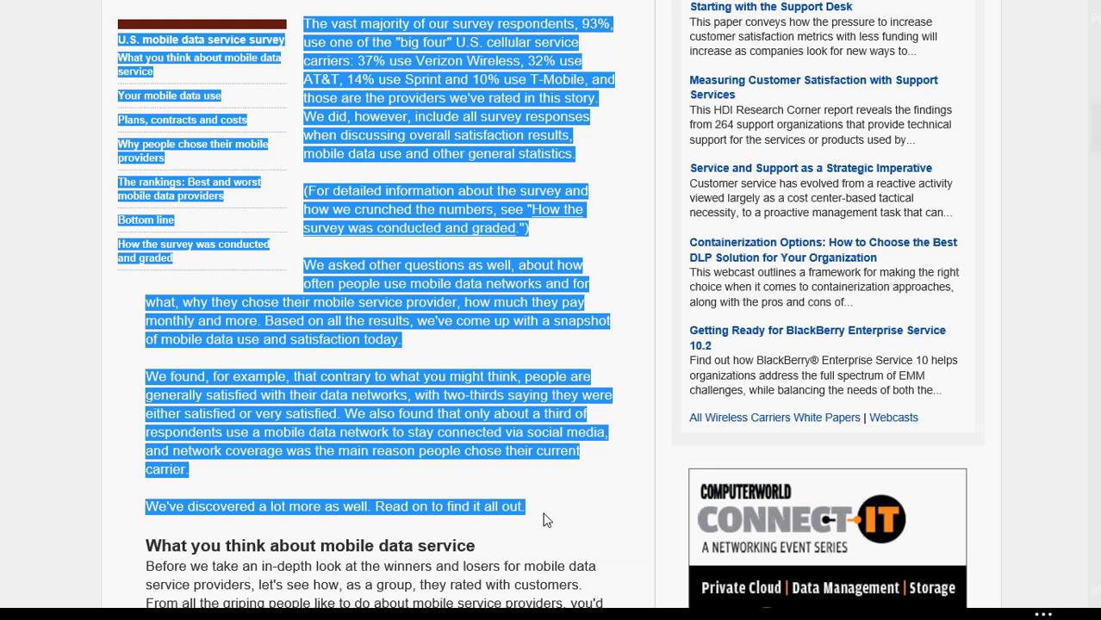
pyautogui.moveTo(486, 439)
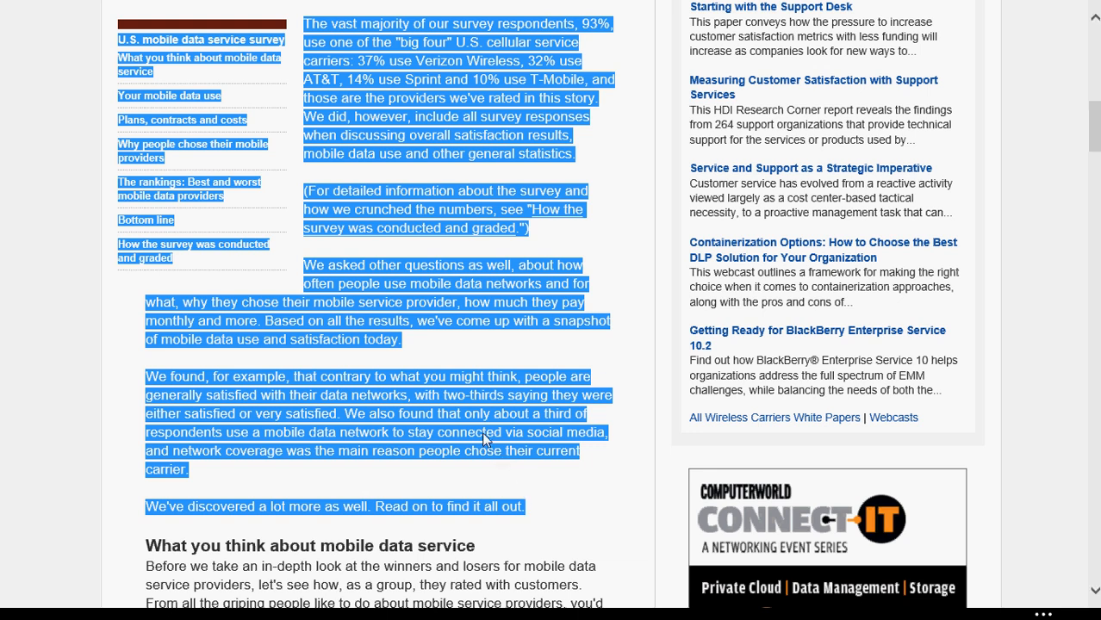
pyautogui.moveTo(413, 413)
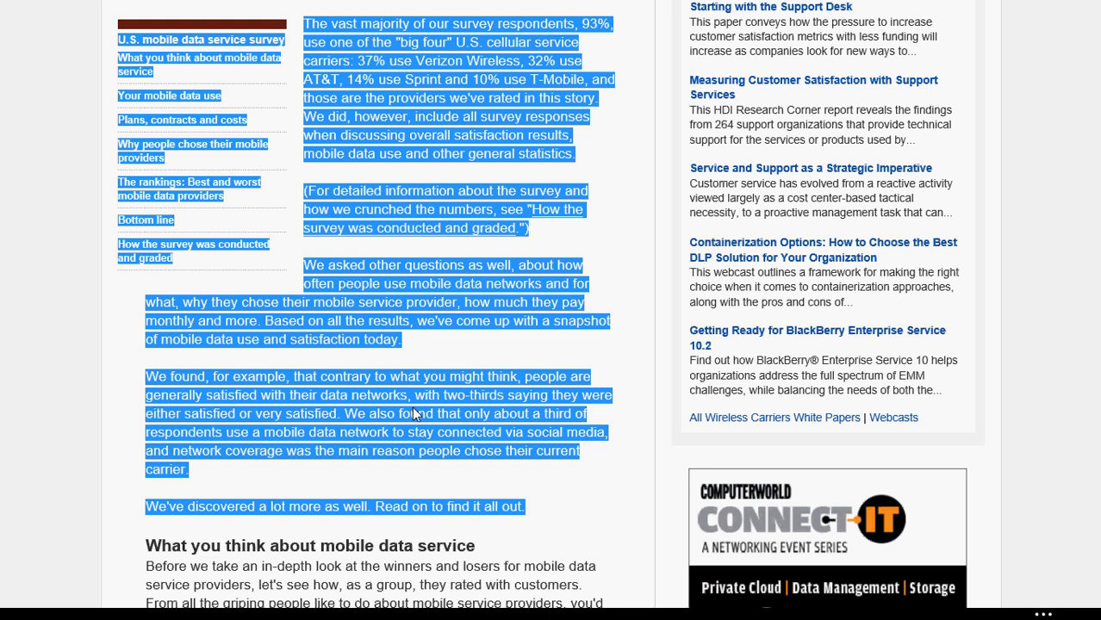
# Copy the highlighted introduction via the context menu.
pyautogui.rightClick(413, 414)
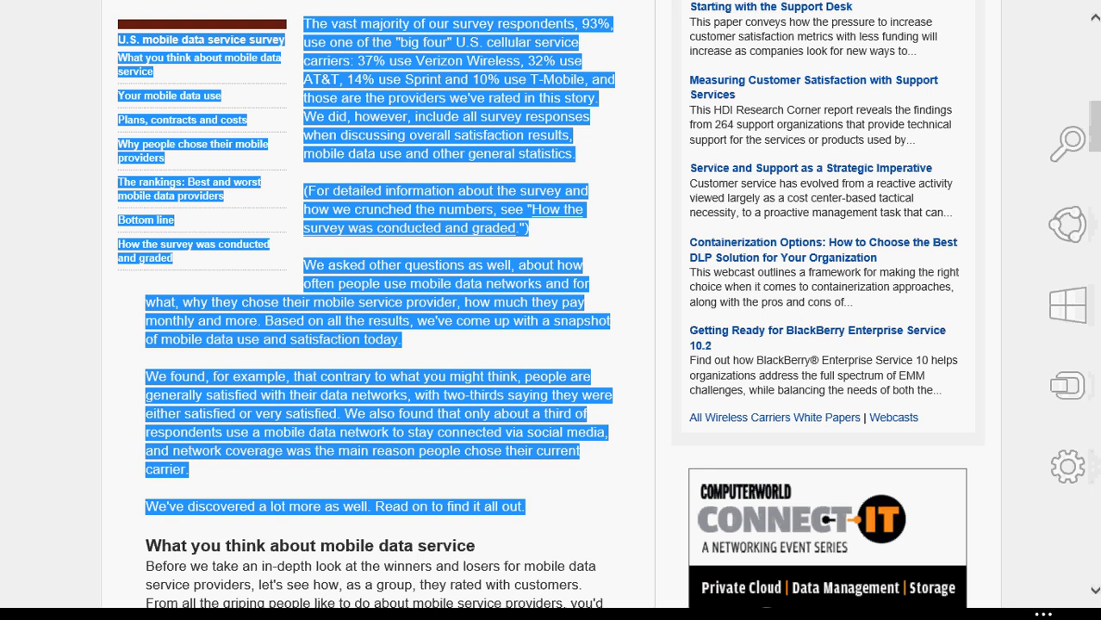
# Search for 'wordpad' in the Search charm and launch WordPad with a blank document.
pyautogui.click(1068, 143)
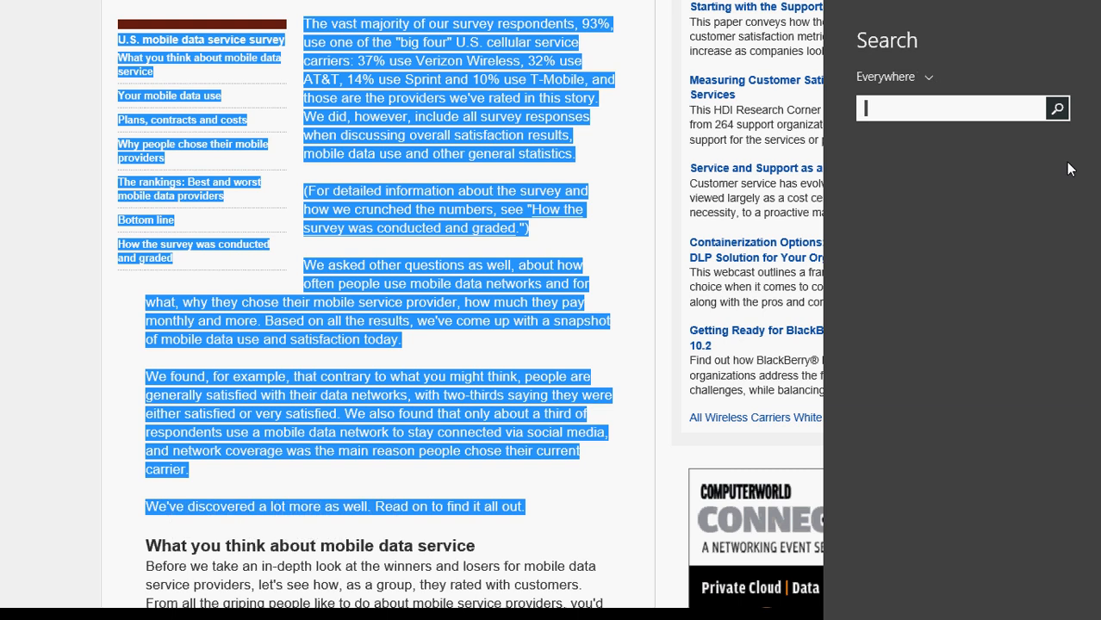
pyautogui.write('wordpad')
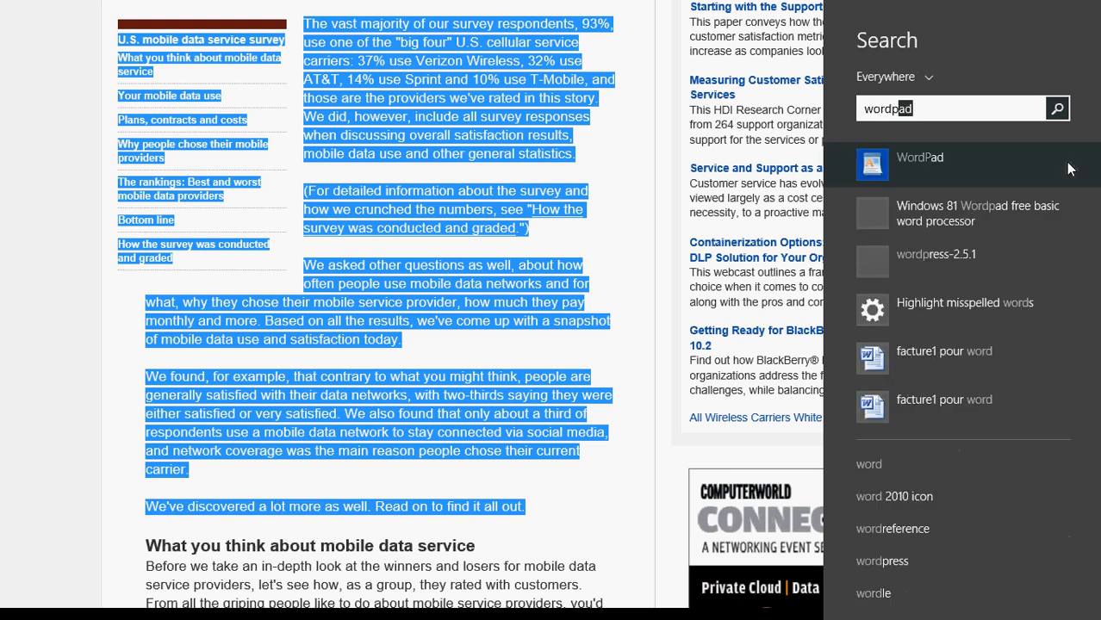
pyautogui.click(920, 162)
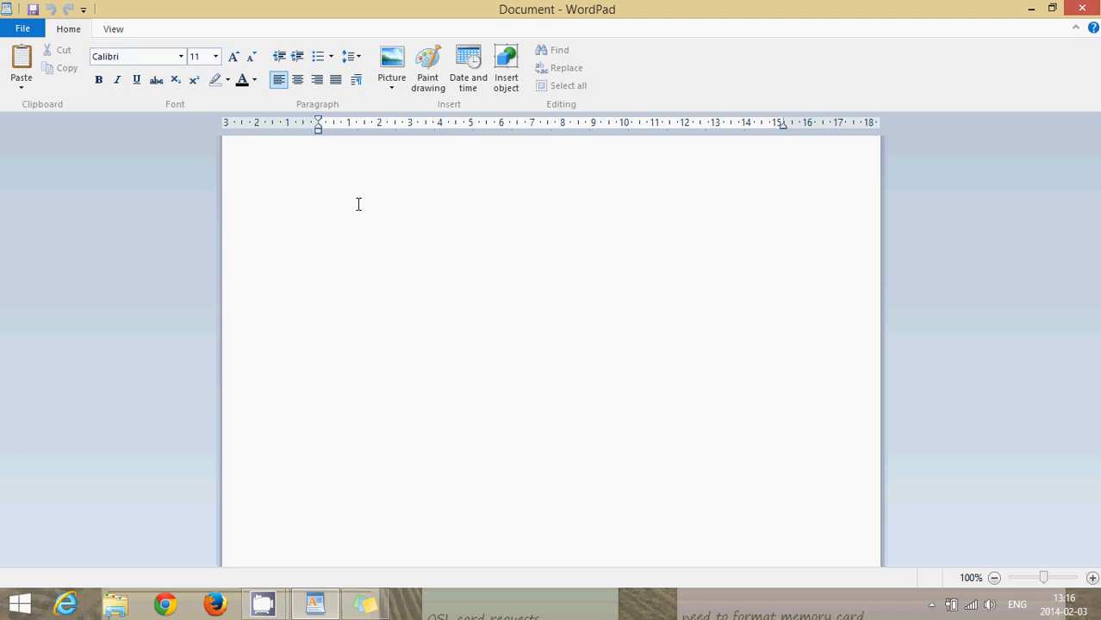
# Paste the copied Computerworld introduction into the blank document and review it top to bottom.
pyautogui.rightClick(358, 203)
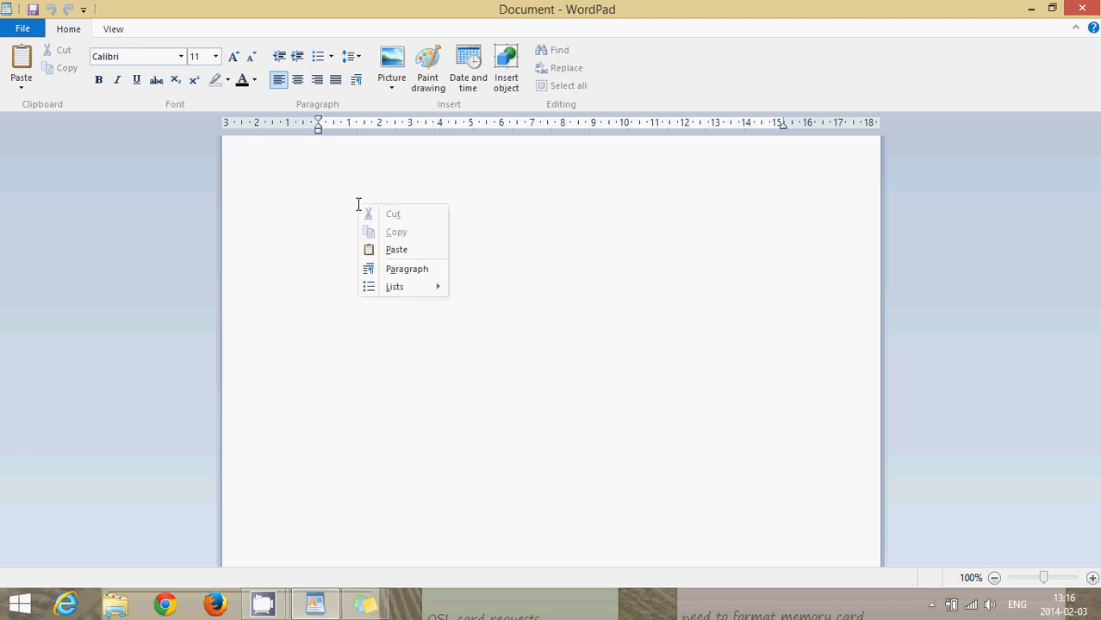
pyautogui.moveTo(417, 248)
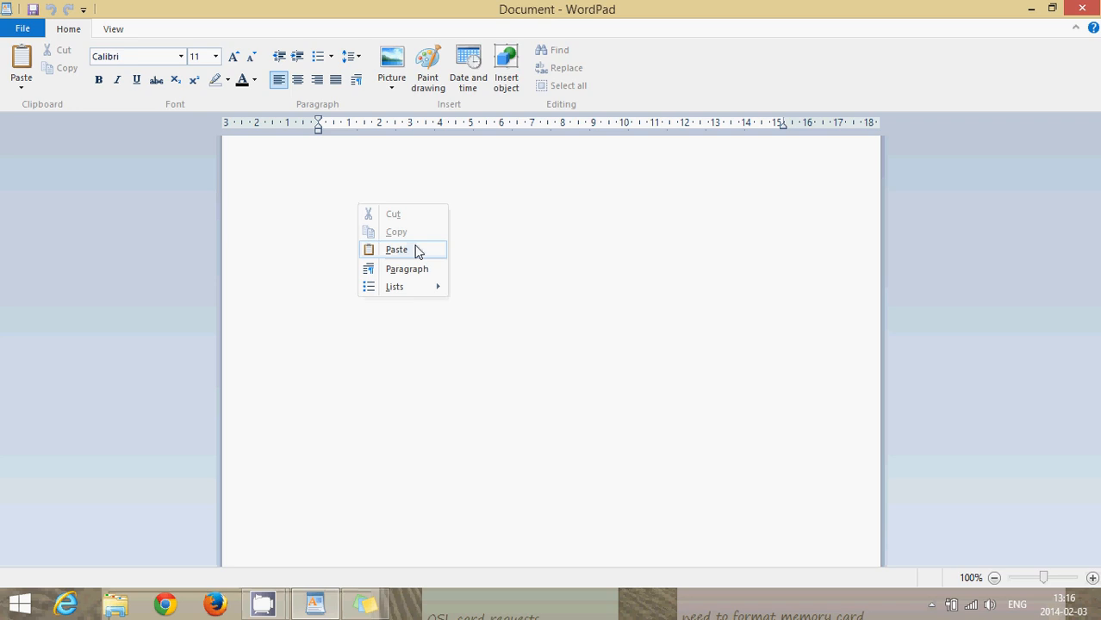
pyautogui.click(396, 248)
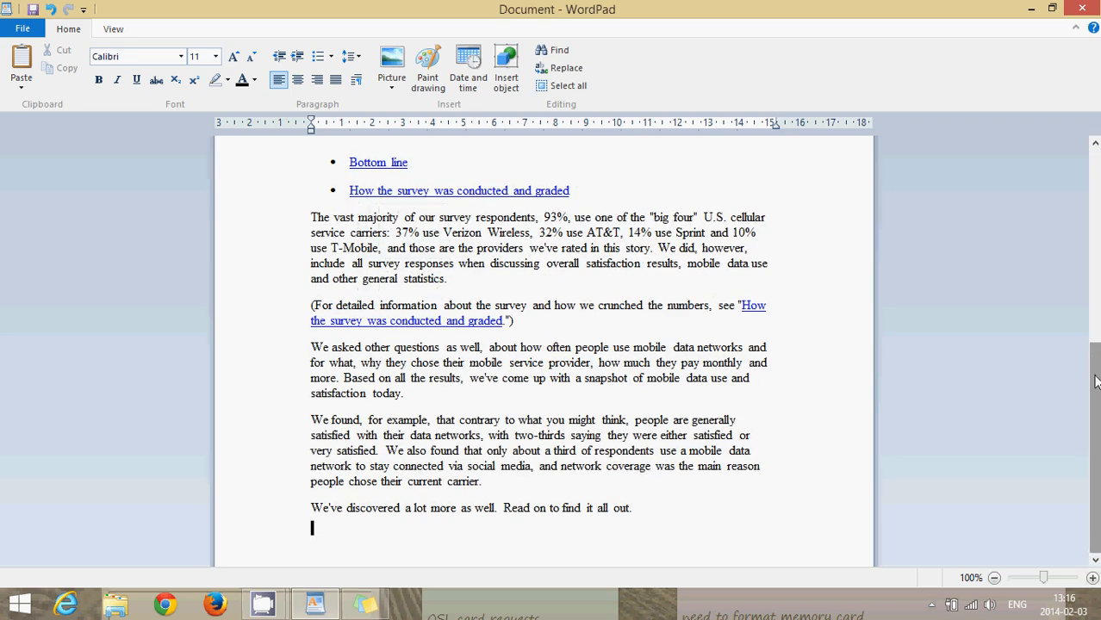
pyautogui.scroll(3)
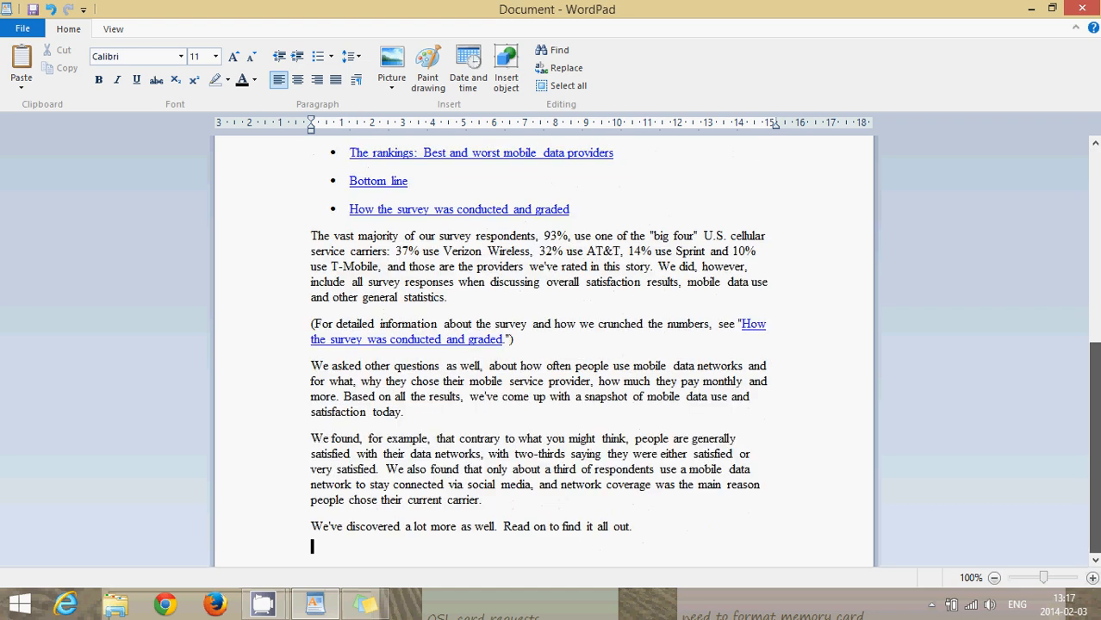
pyautogui.scroll(3)
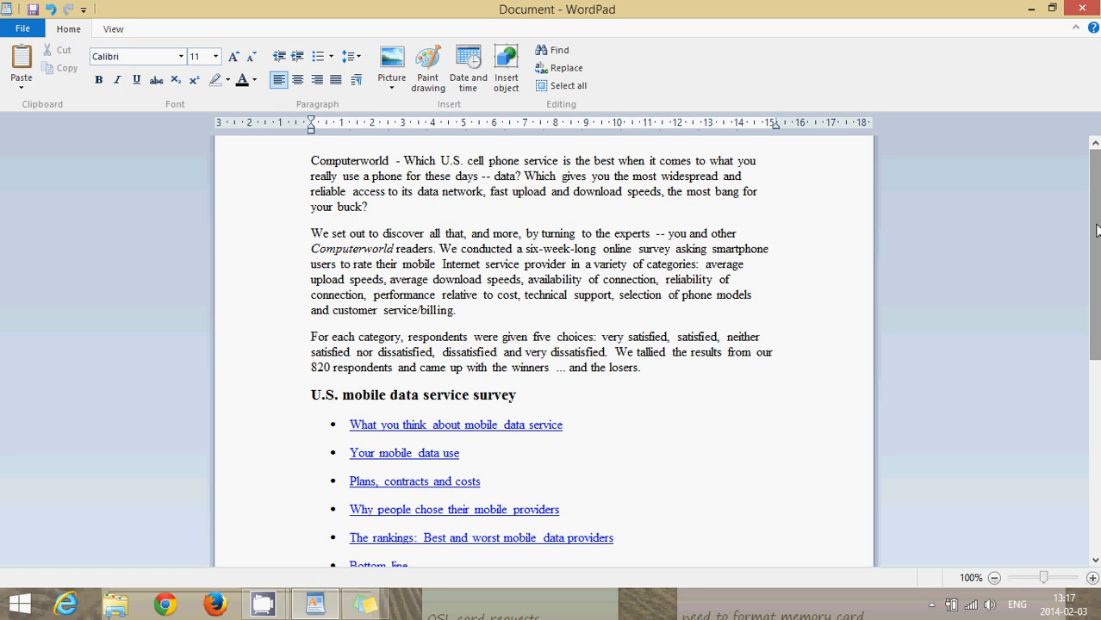
pyautogui.scroll(-3)
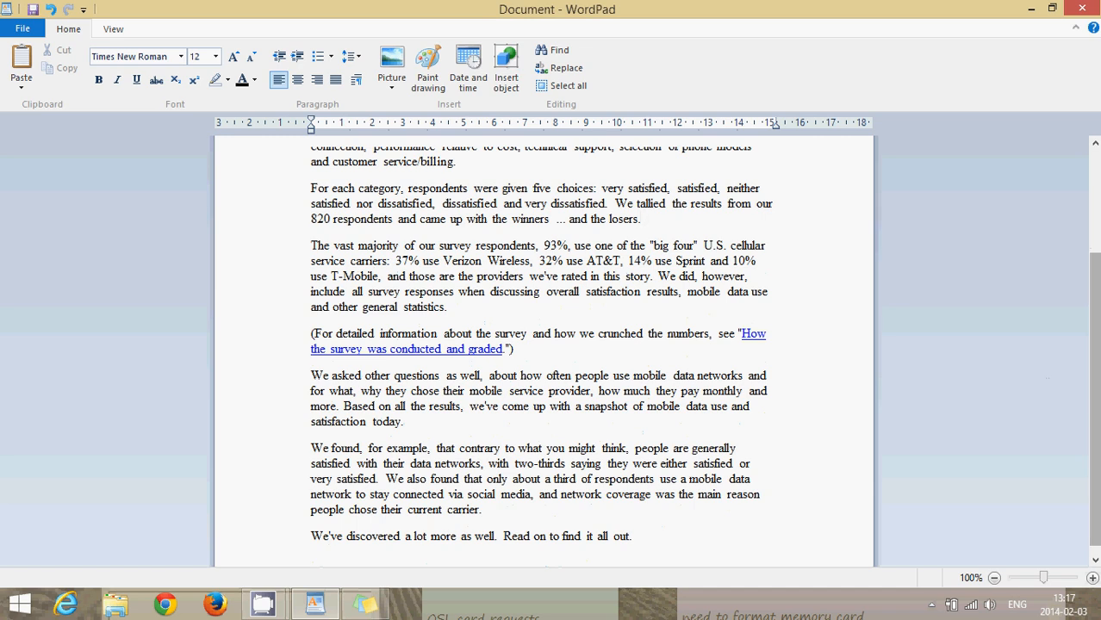
# Place the insertion point after the losers sentence and go to the File menu.
pyautogui.click(641, 219)
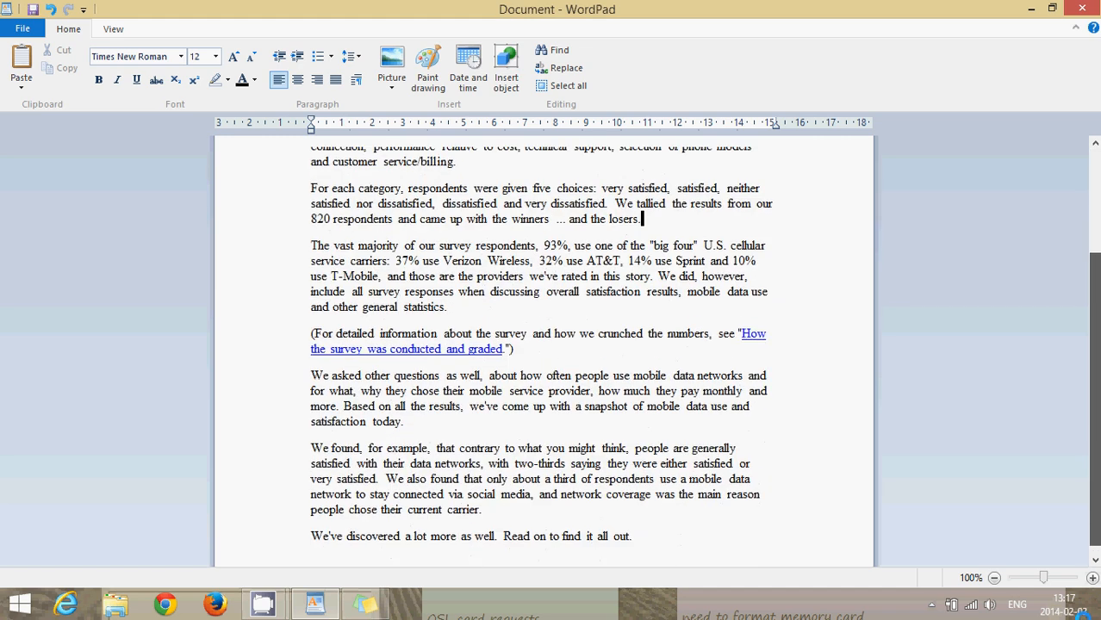
pyautogui.scroll(3)
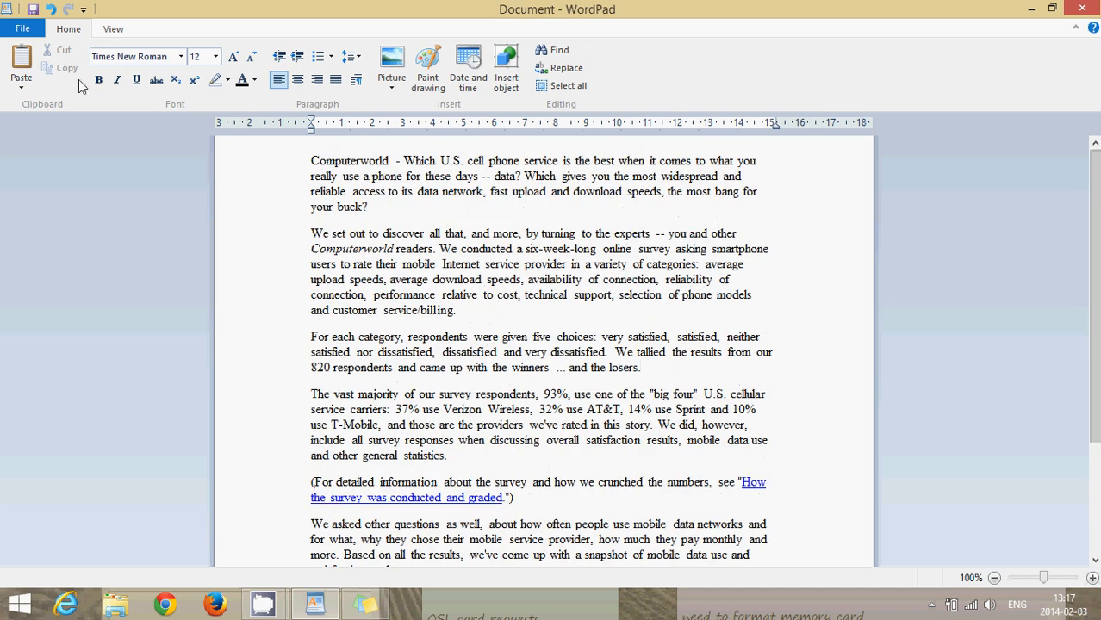
pyautogui.click(22, 28)
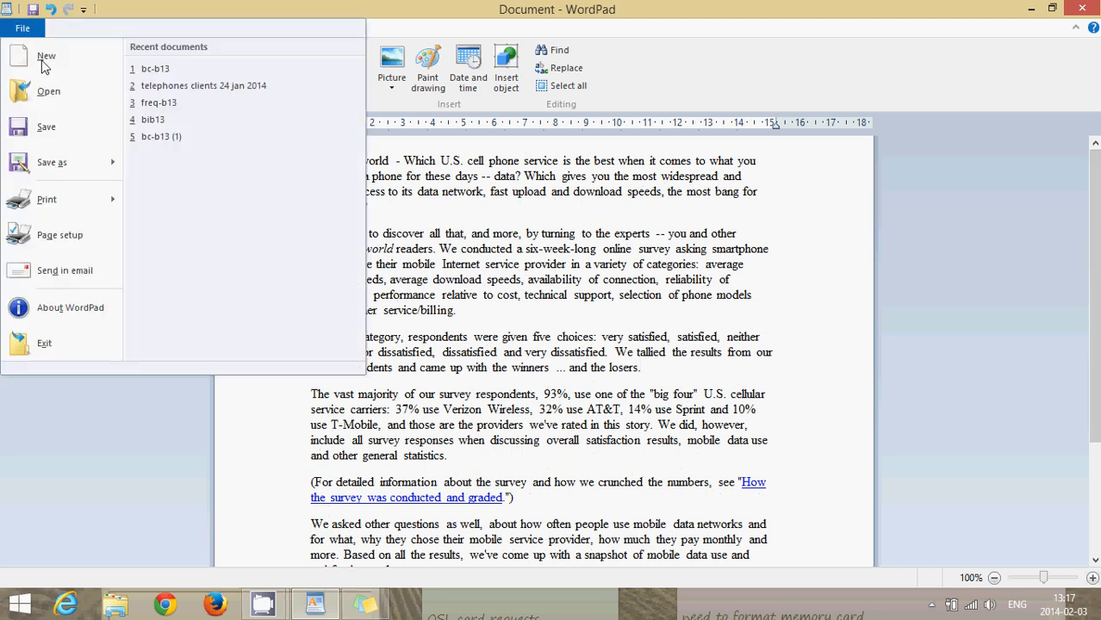
# Save the document as 'computerworld article' in Rich Text Format.
pyautogui.click(52, 161)
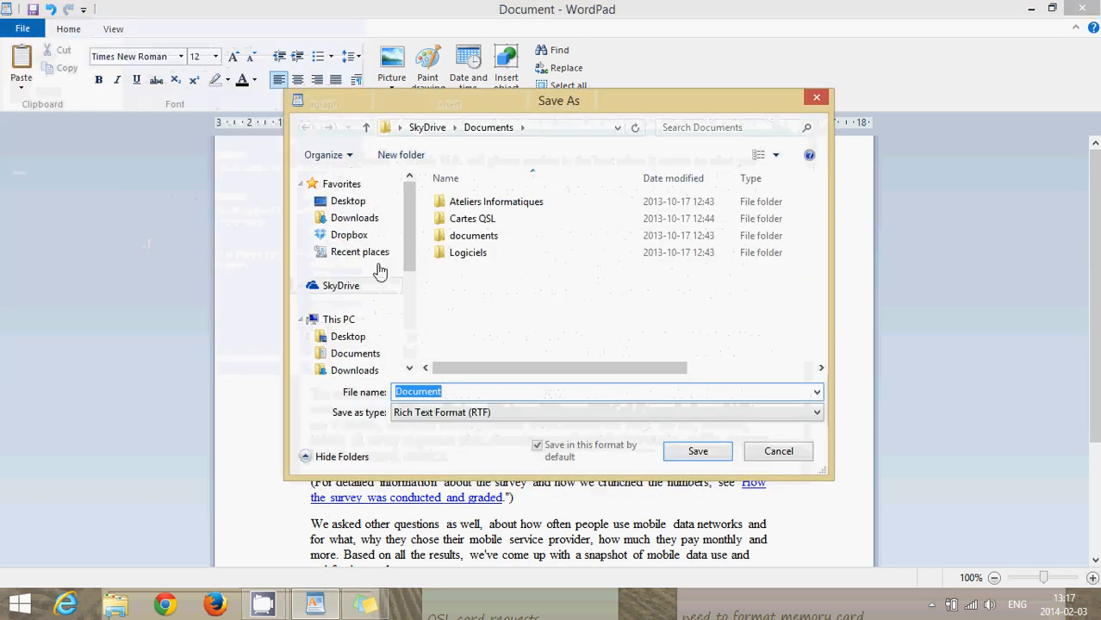
pyautogui.write('computer')
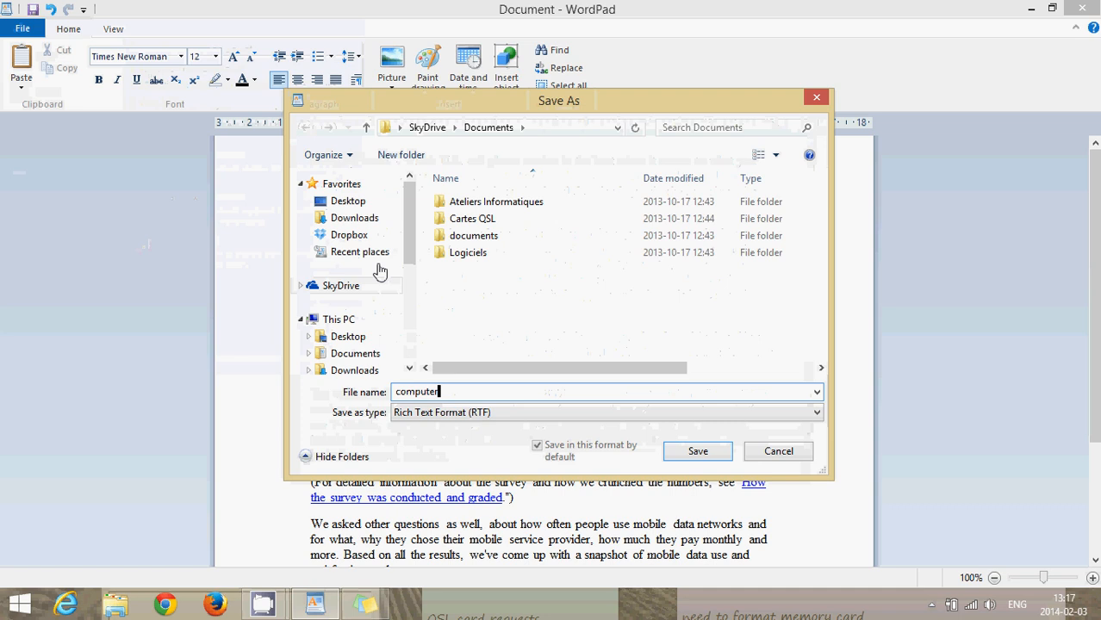
pyautogui.write('world articl')
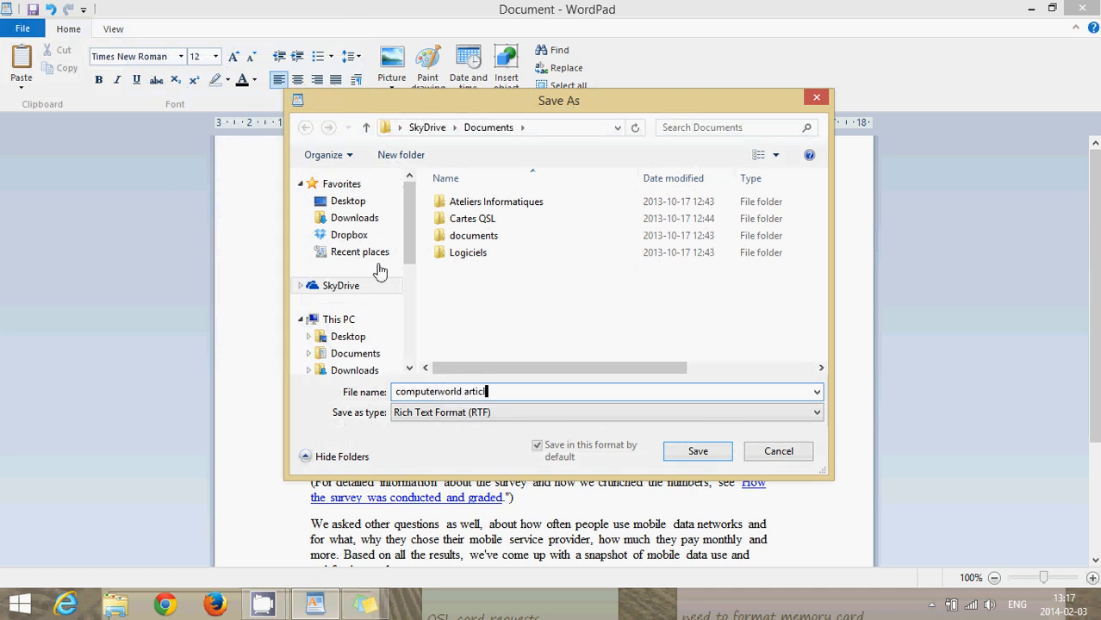
pyautogui.moveTo(490, 128)
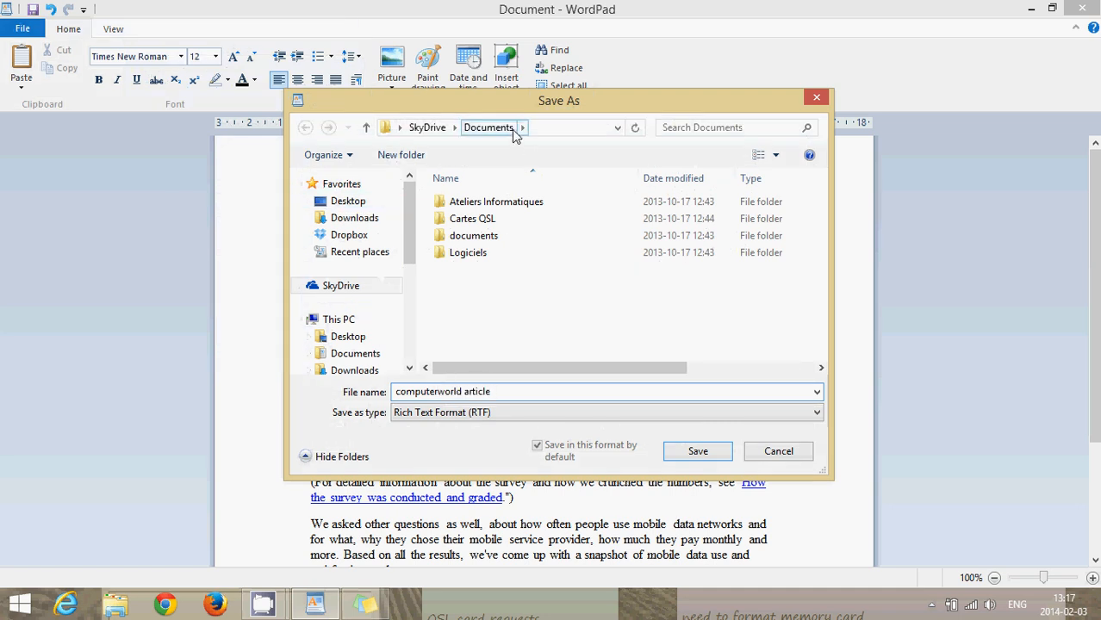
pyautogui.click(696, 452)
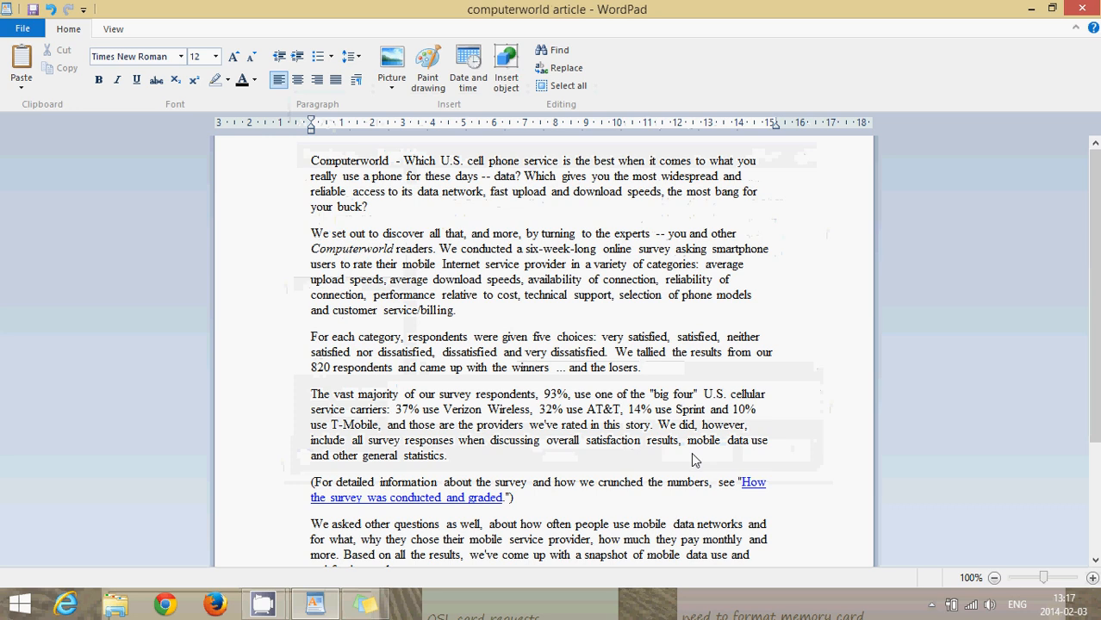
pyautogui.moveTo(1006, 292)
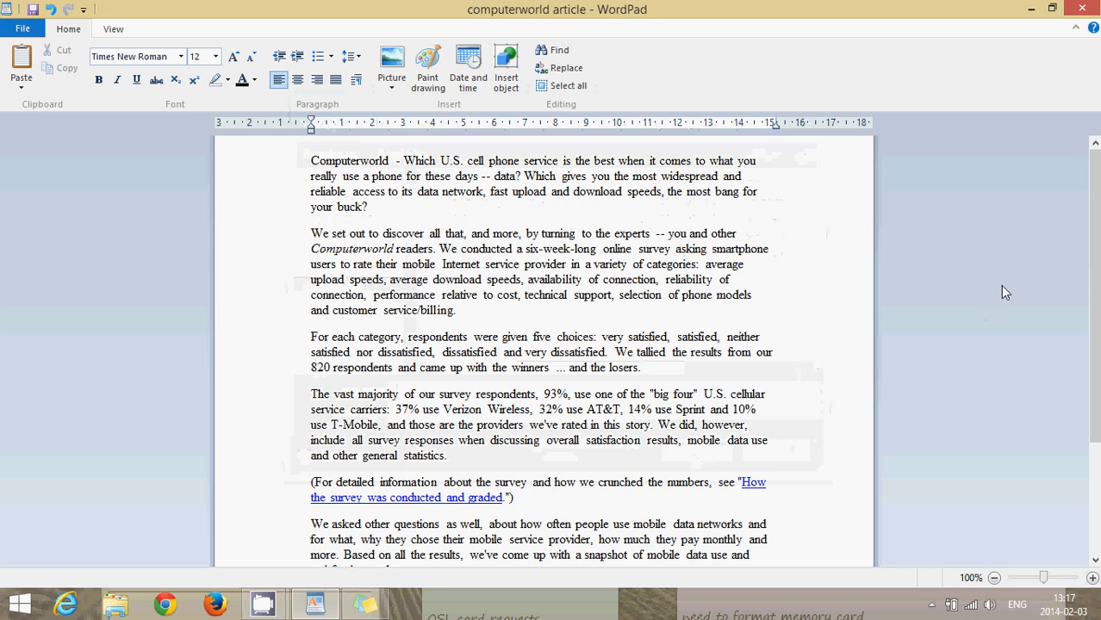
# Leave the saved document and return to the Windows 8 Start screen.
pyautogui.click(641, 367)
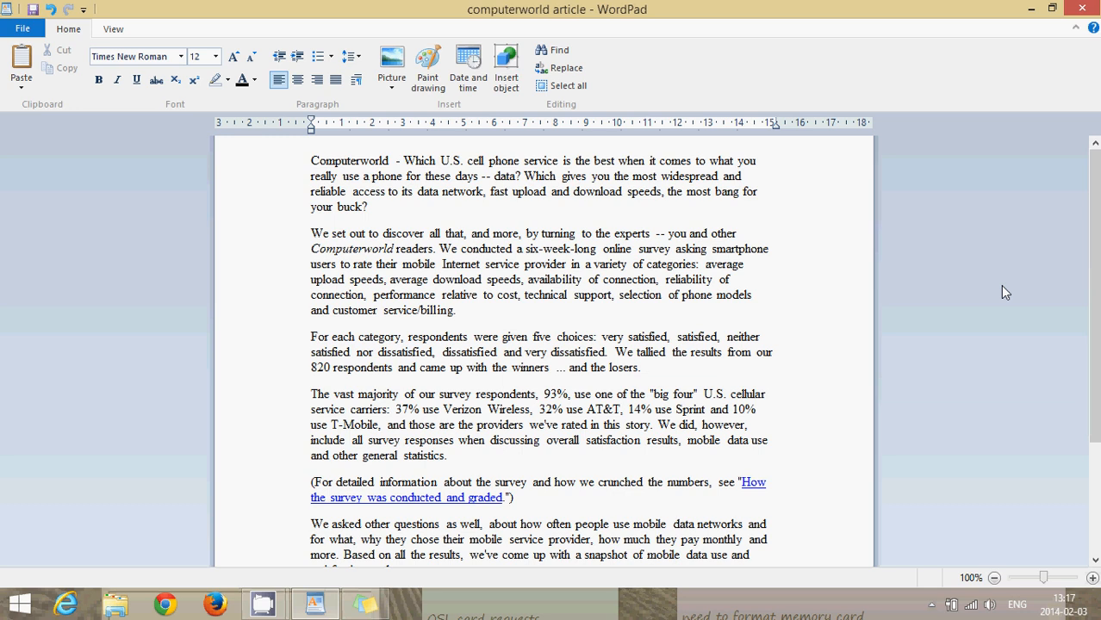
pyautogui.click(641, 367)
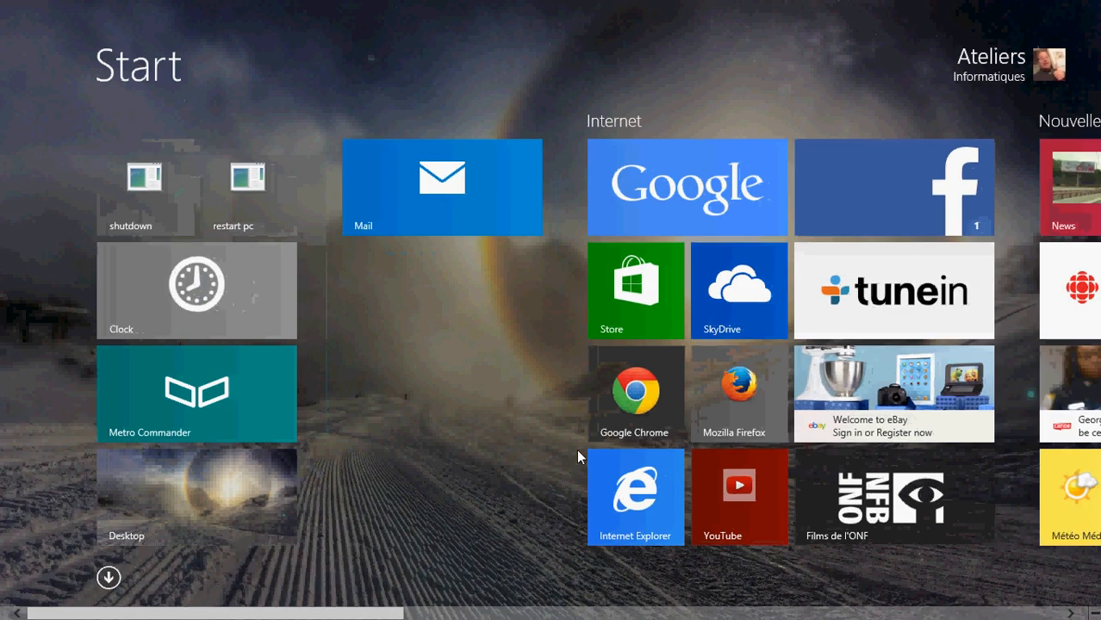
# Launch Internet Explorer again from the Start screen, landing on the Google home page.
pyautogui.click(636, 496)
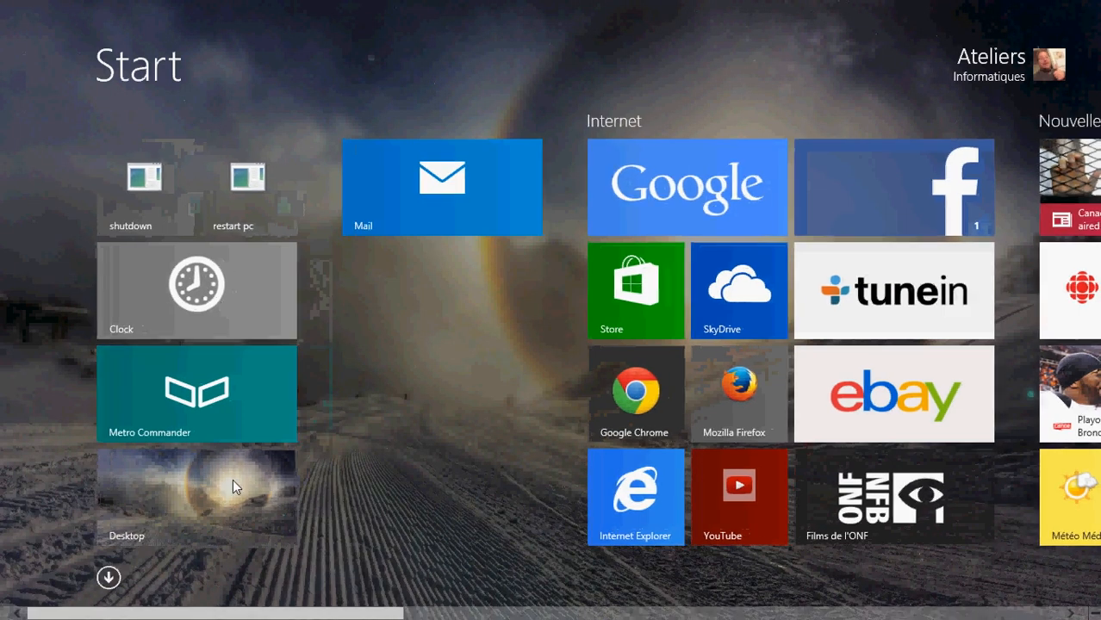
pyautogui.click(686, 186)
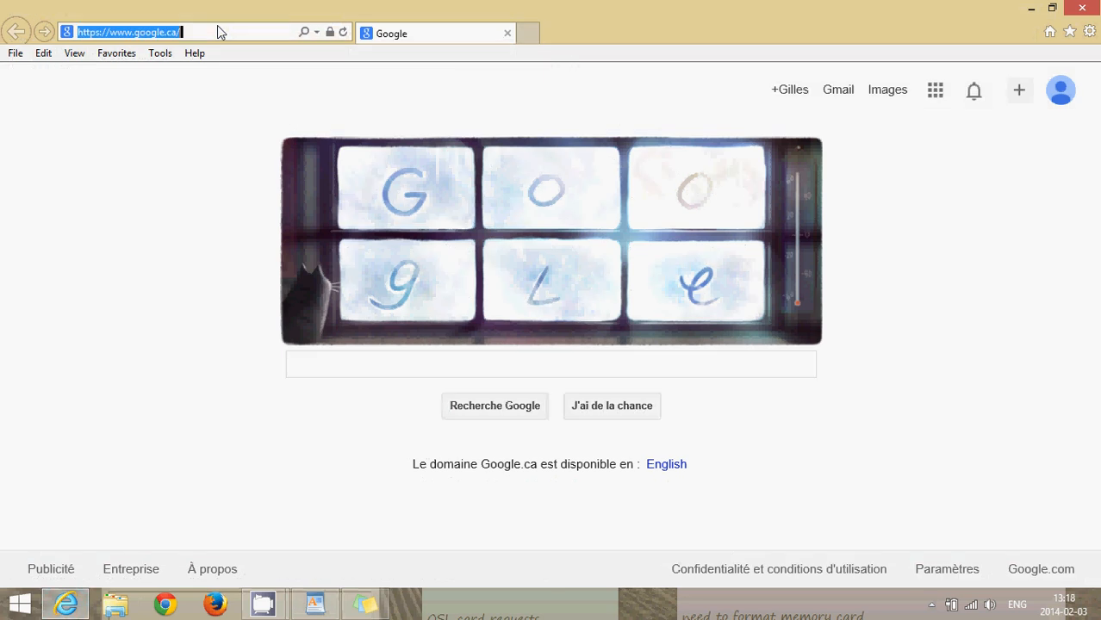
pyautogui.write('http://www.computerworld.com')
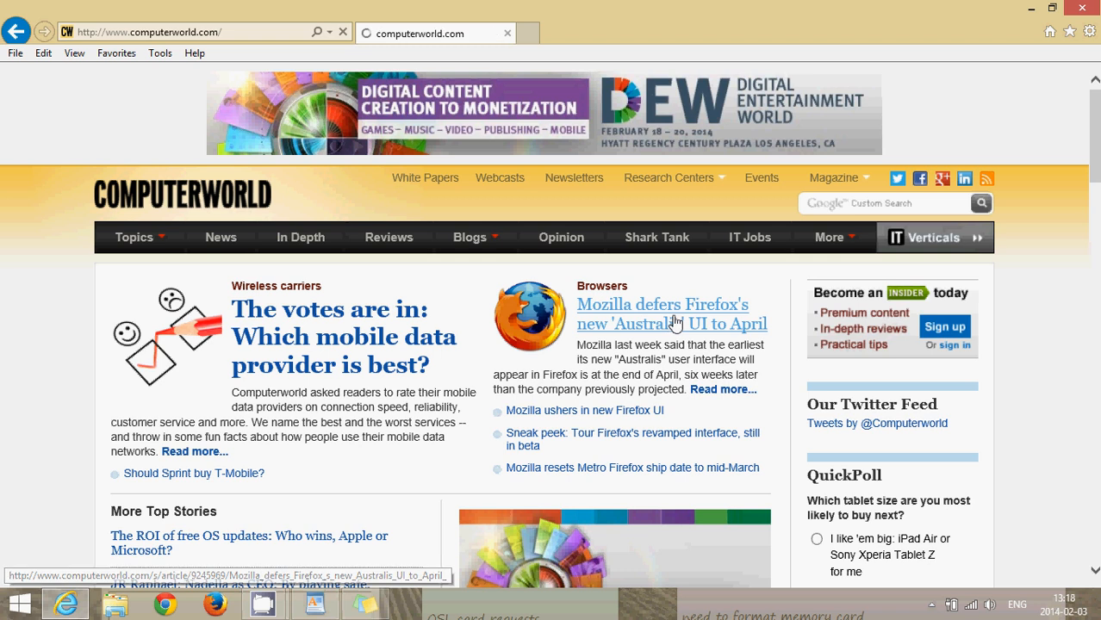
pyautogui.click(672, 313)
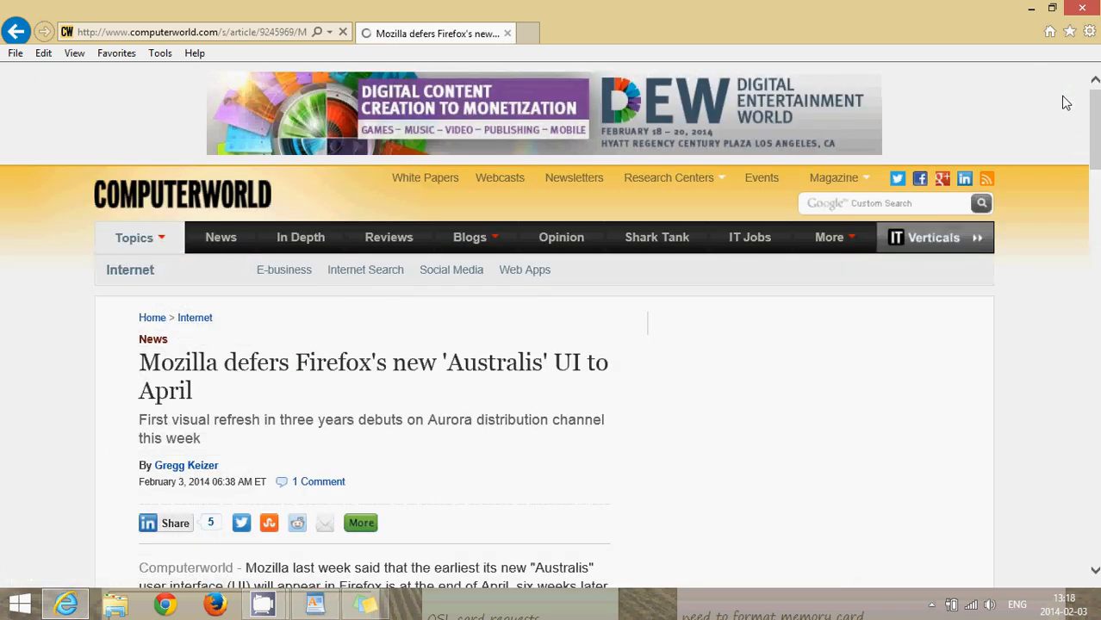
pyautogui.scroll(-3)
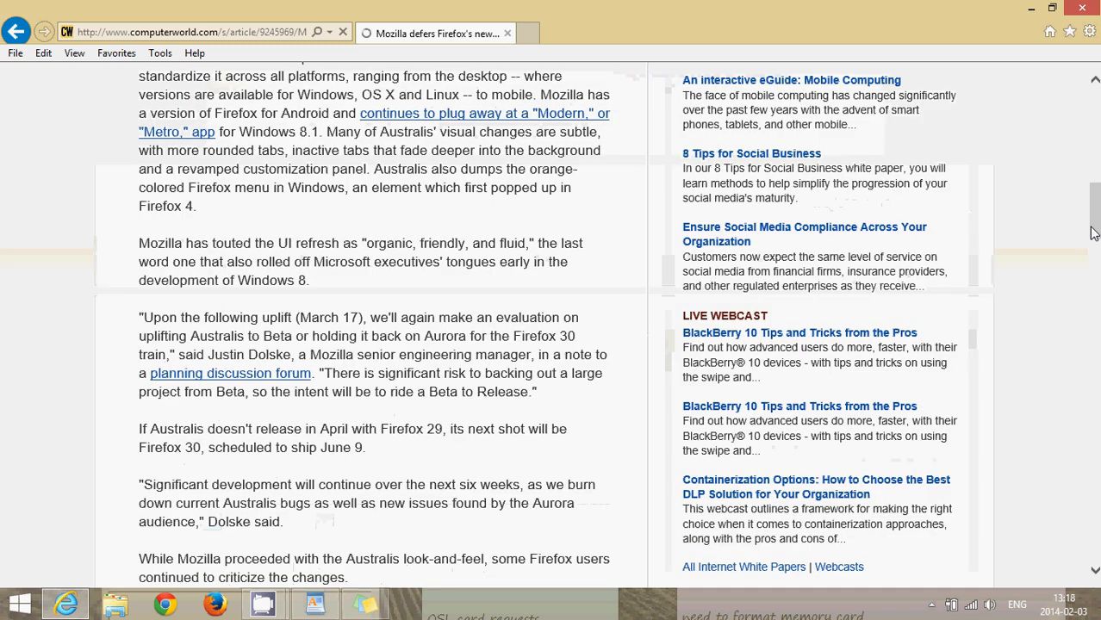
pyautogui.scroll(3)
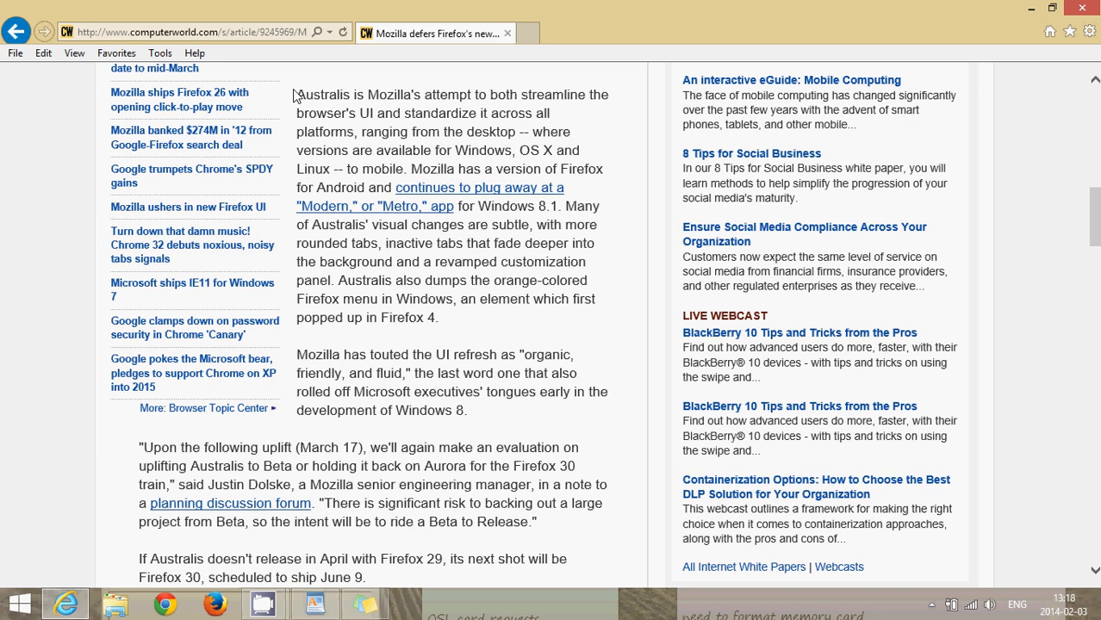
# Select and copy the Australis article body, then return to the computerworld article WordPad window.
pyautogui.moveTo(296, 94); pyautogui.dragTo(391, 262)
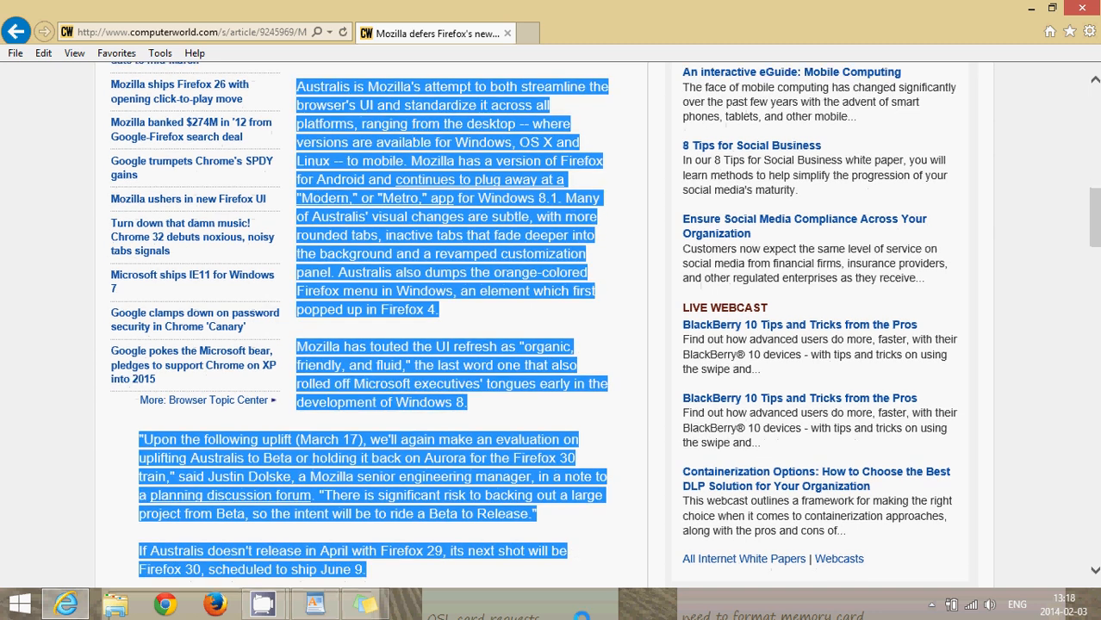
pyautogui.scroll(-3)
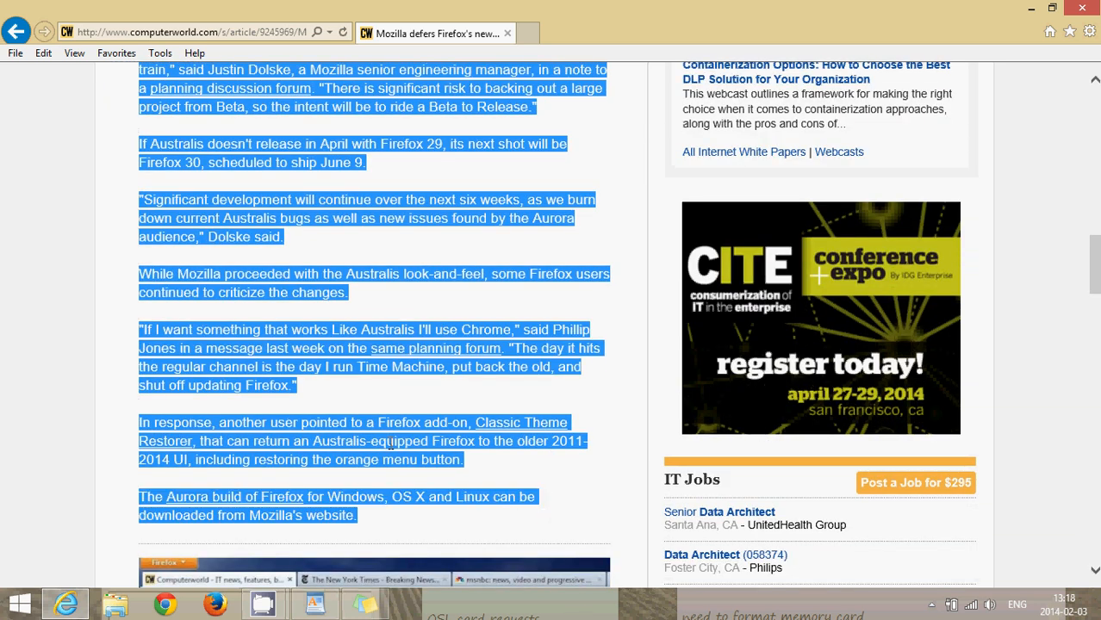
pyautogui.rightClick(389, 448)
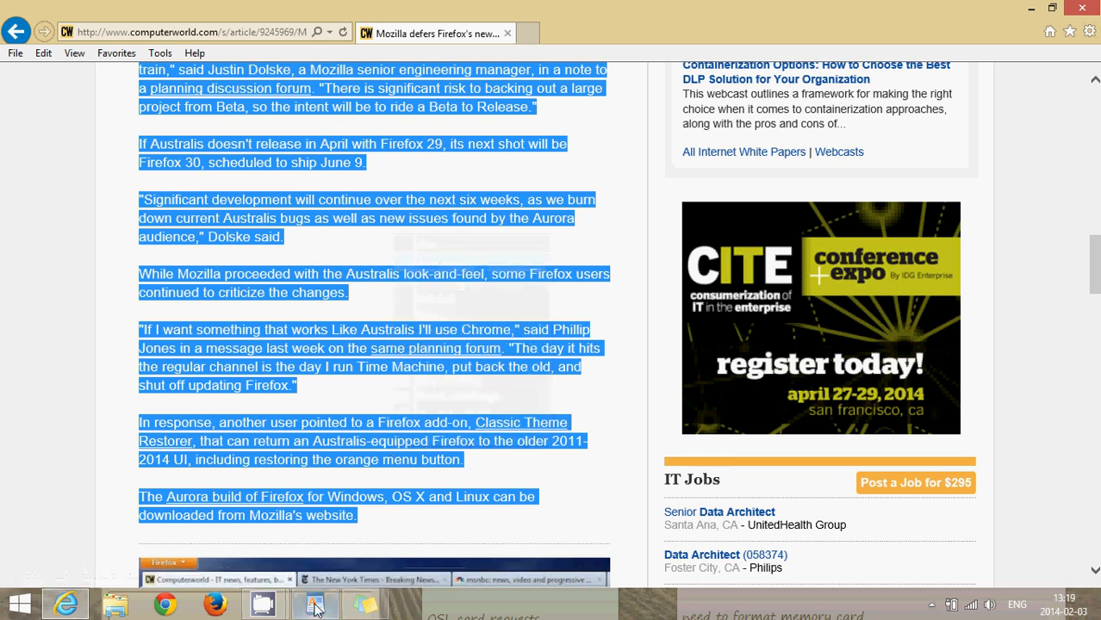
pyautogui.click(314, 603)
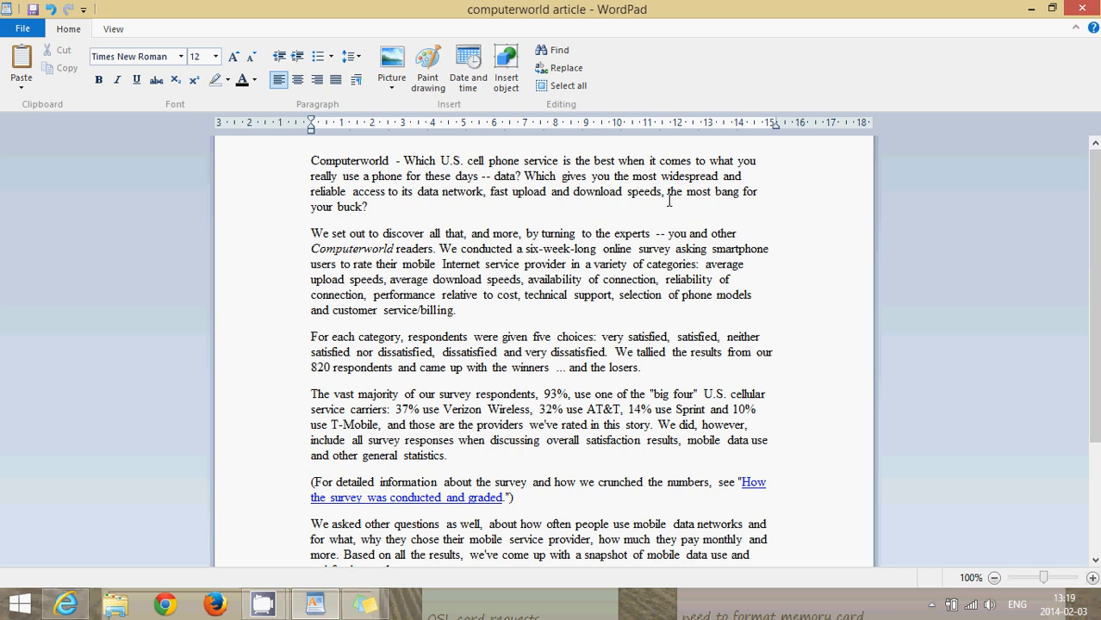
# Paste the Australis article into a new document and begin closing it, raising the save prompt.
pyautogui.click(23, 28)
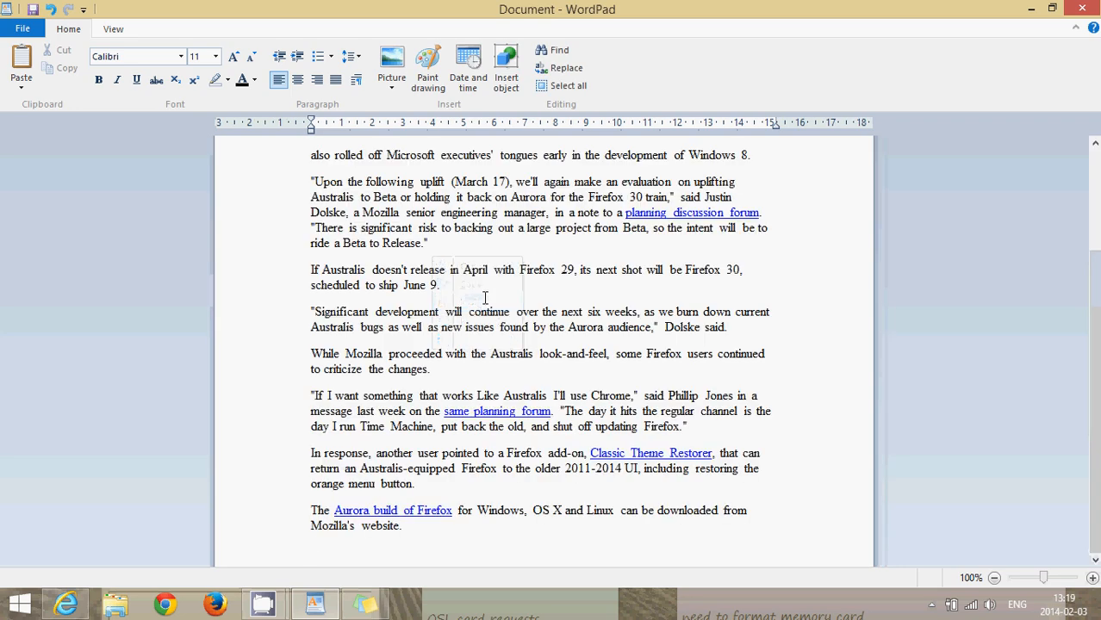
pyautogui.scroll(3)
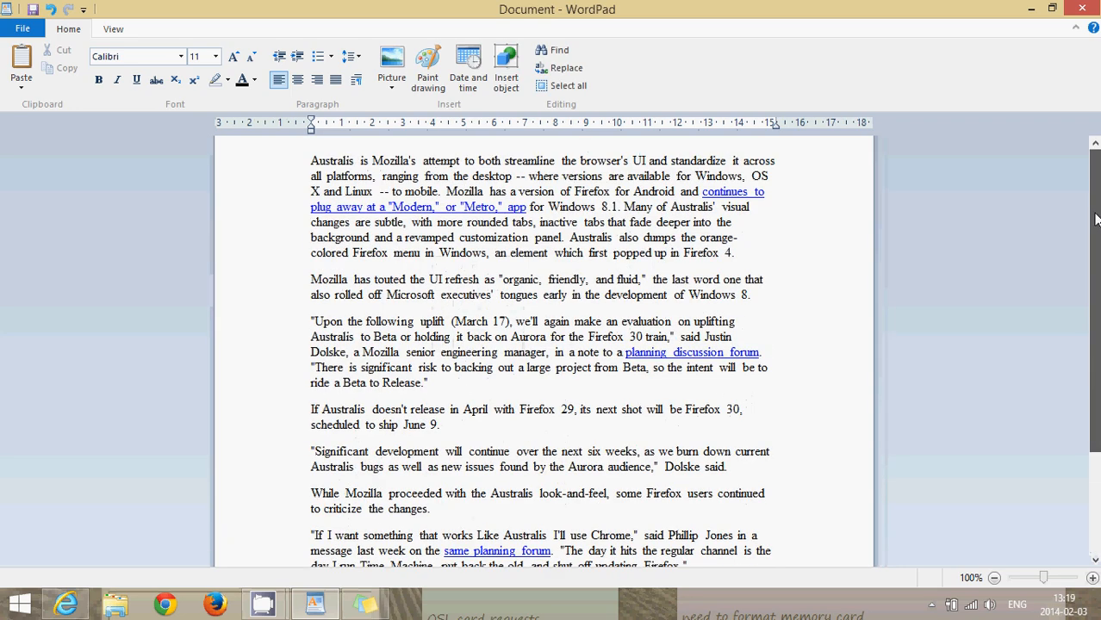
pyautogui.moveTo(696, 307)
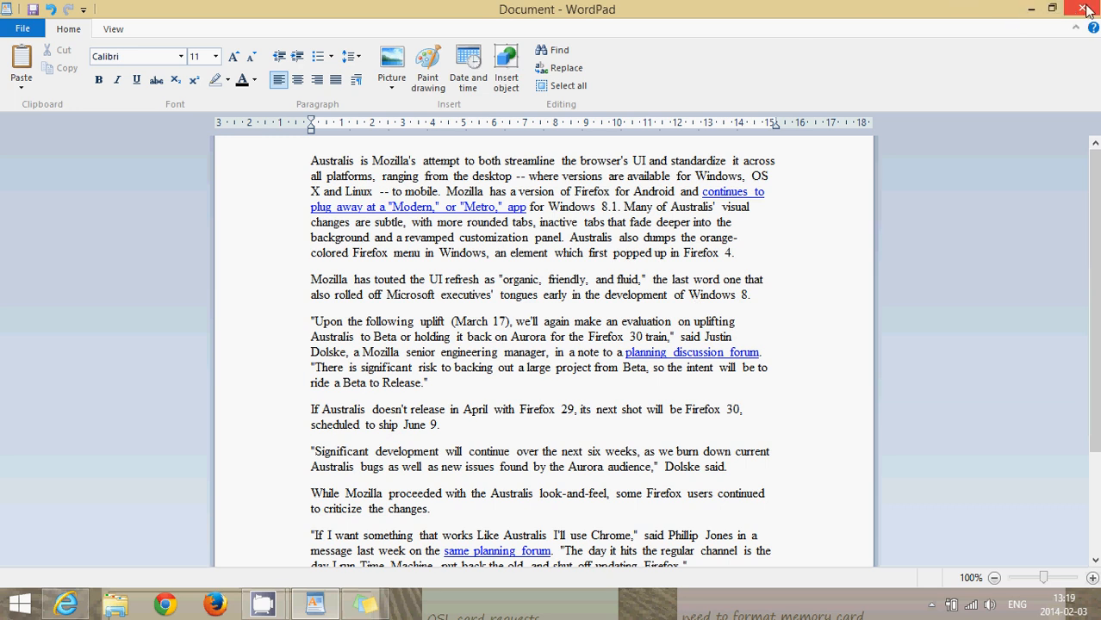
pyautogui.click(1081, 10)
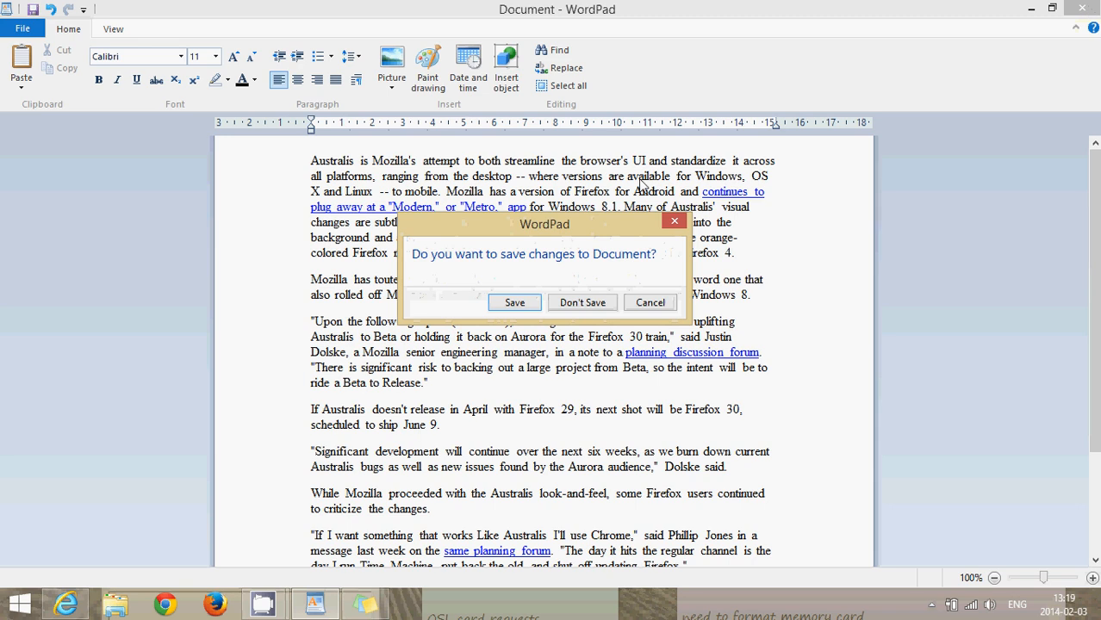
# Discard the second article with Don't Save, returning to the Australis page in Internet Explorer.
pyautogui.click(582, 304)
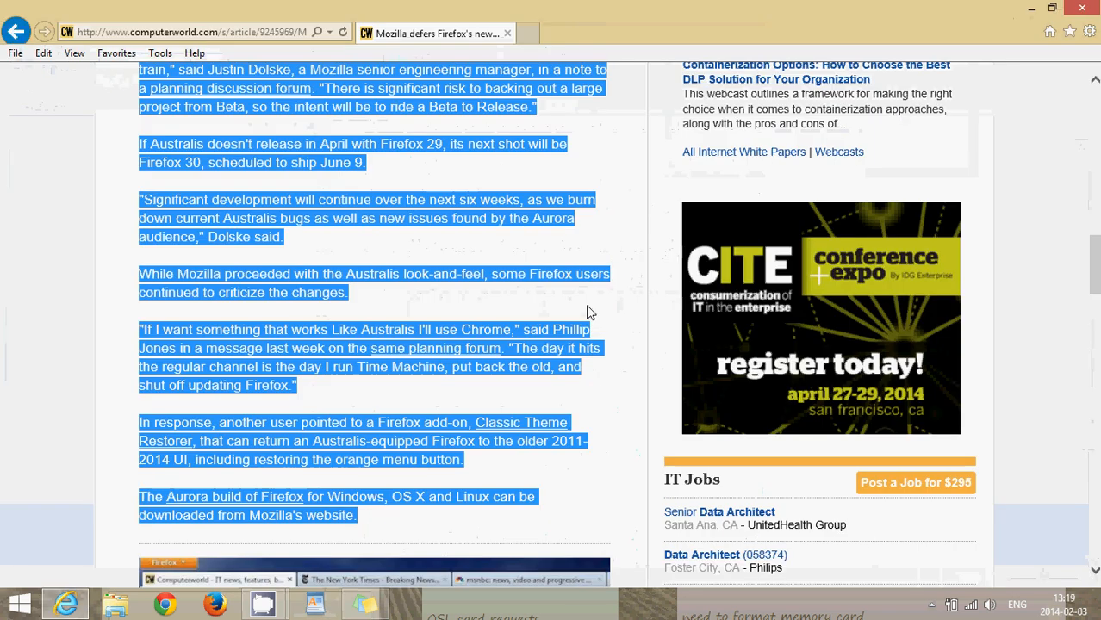
pyautogui.moveTo(864, 17)
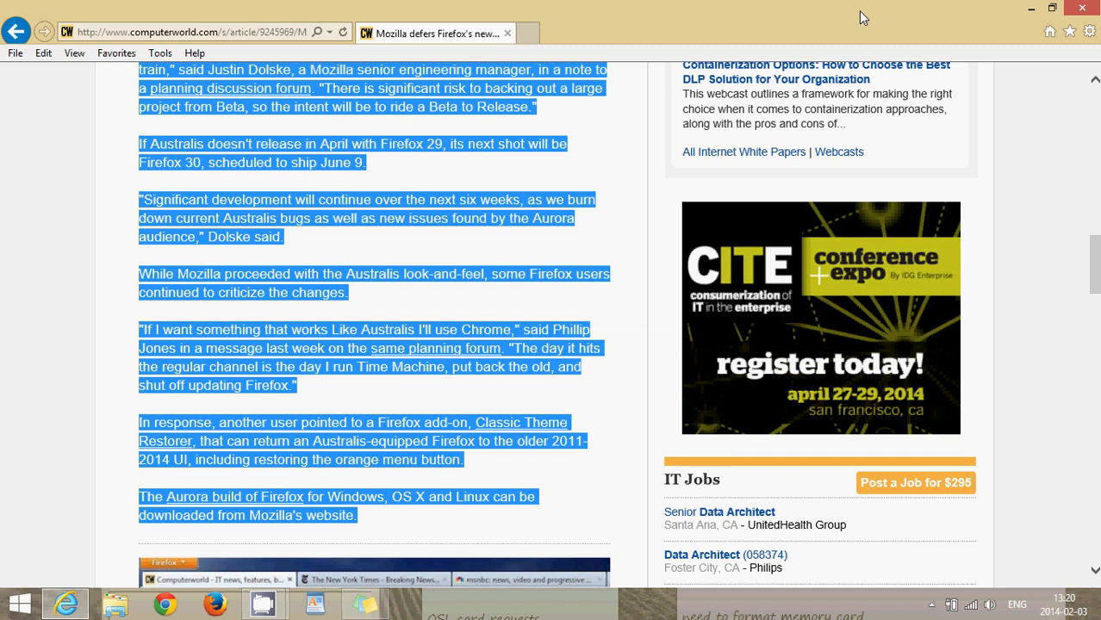
pyautogui.moveTo(940, 21)
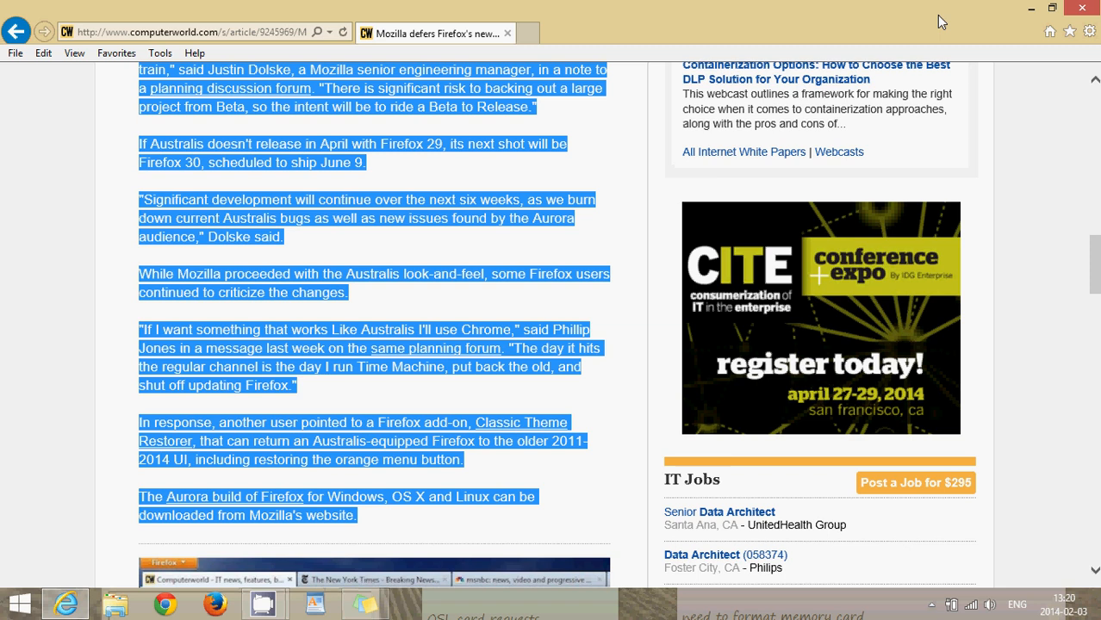
pyautogui.moveTo(52, 389)
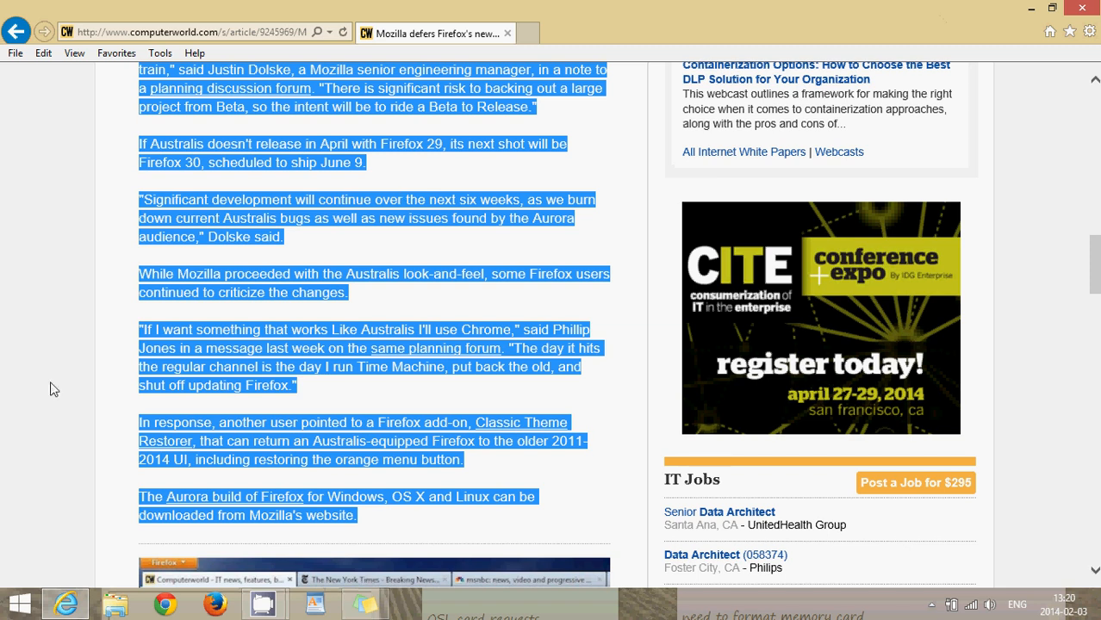